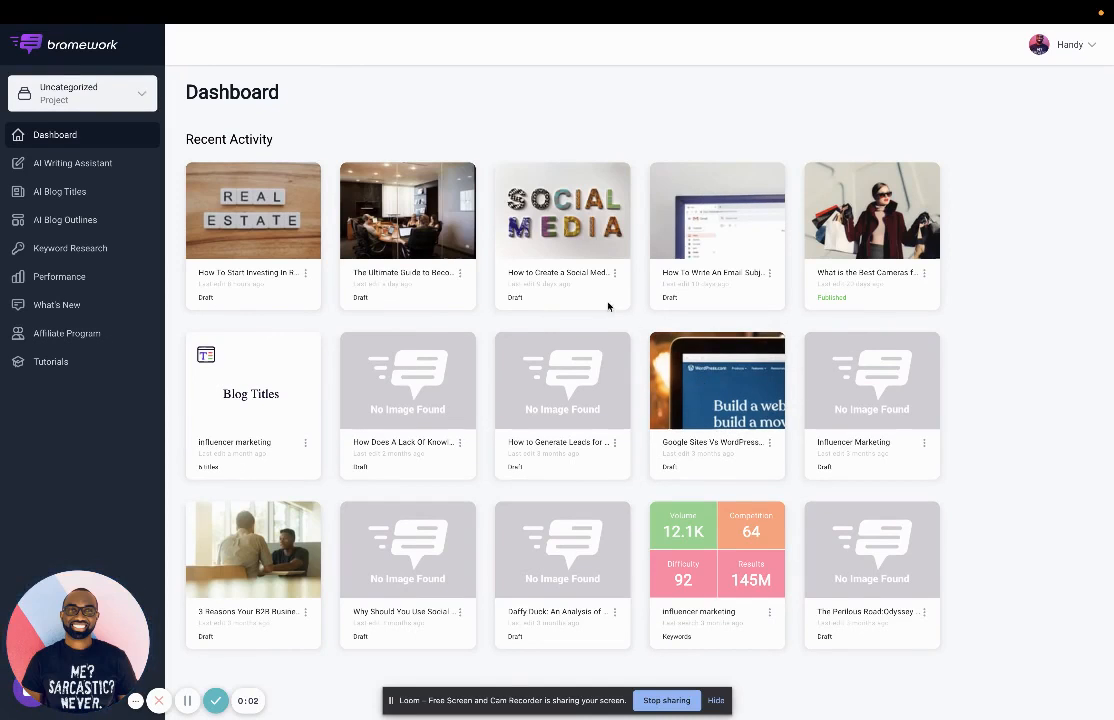
pyautogui.moveTo(583, 189)
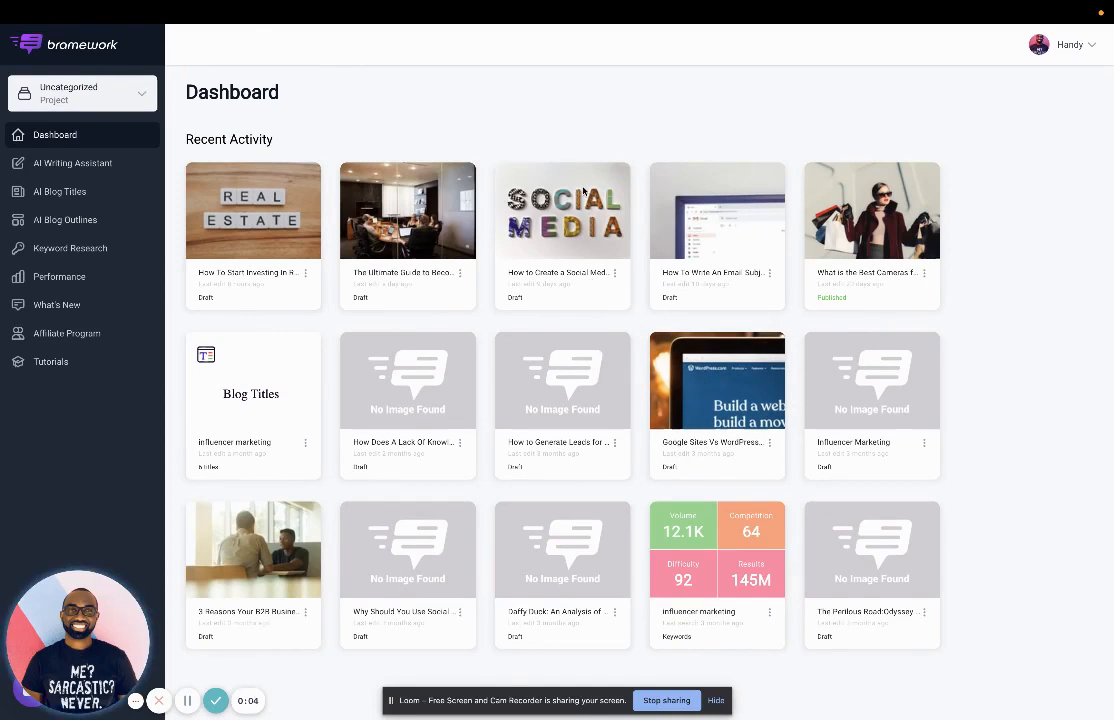
pyautogui.moveTo(563, 272)
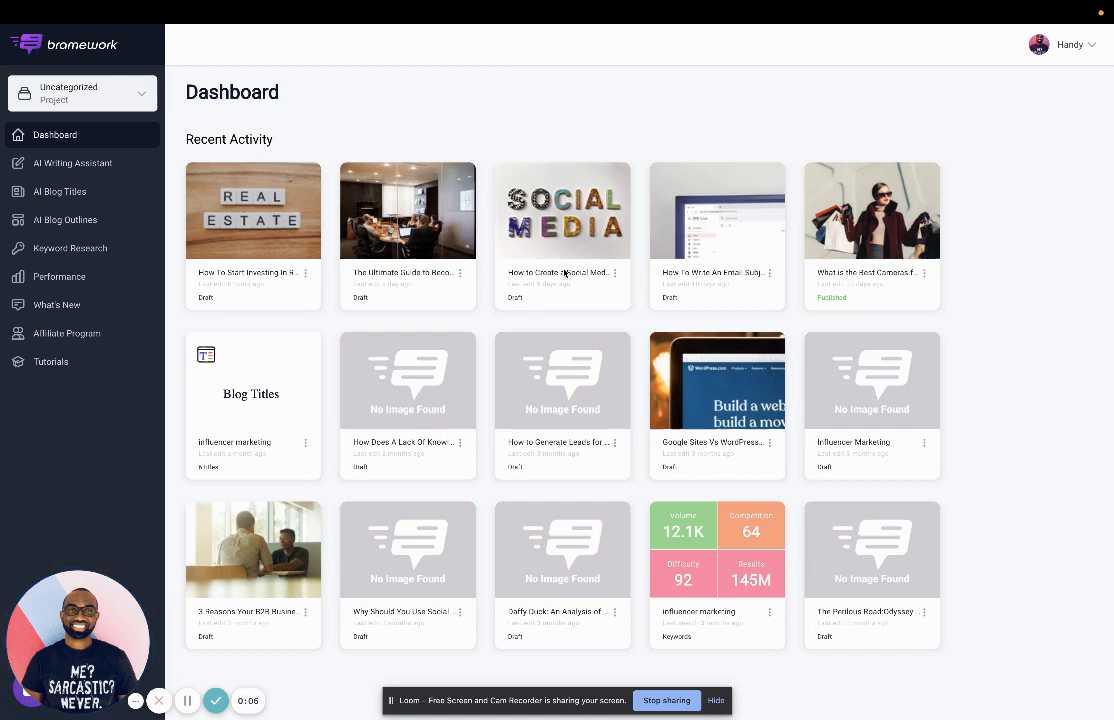
pyautogui.moveTo(490, 154)
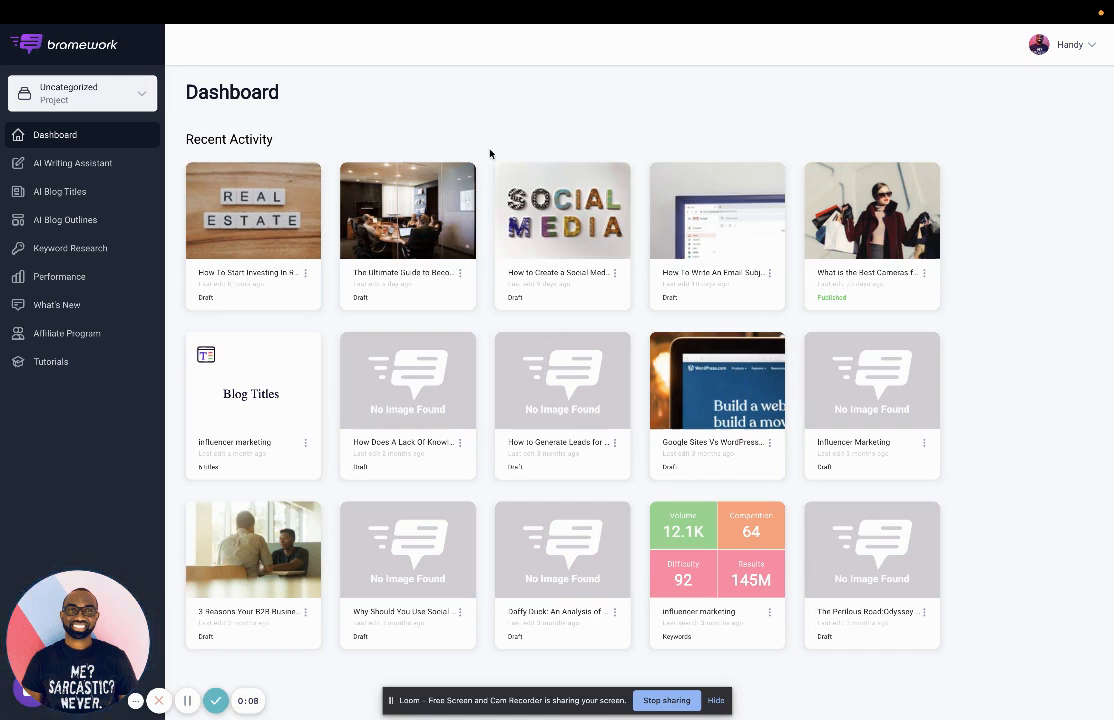
pyautogui.moveTo(478, 293)
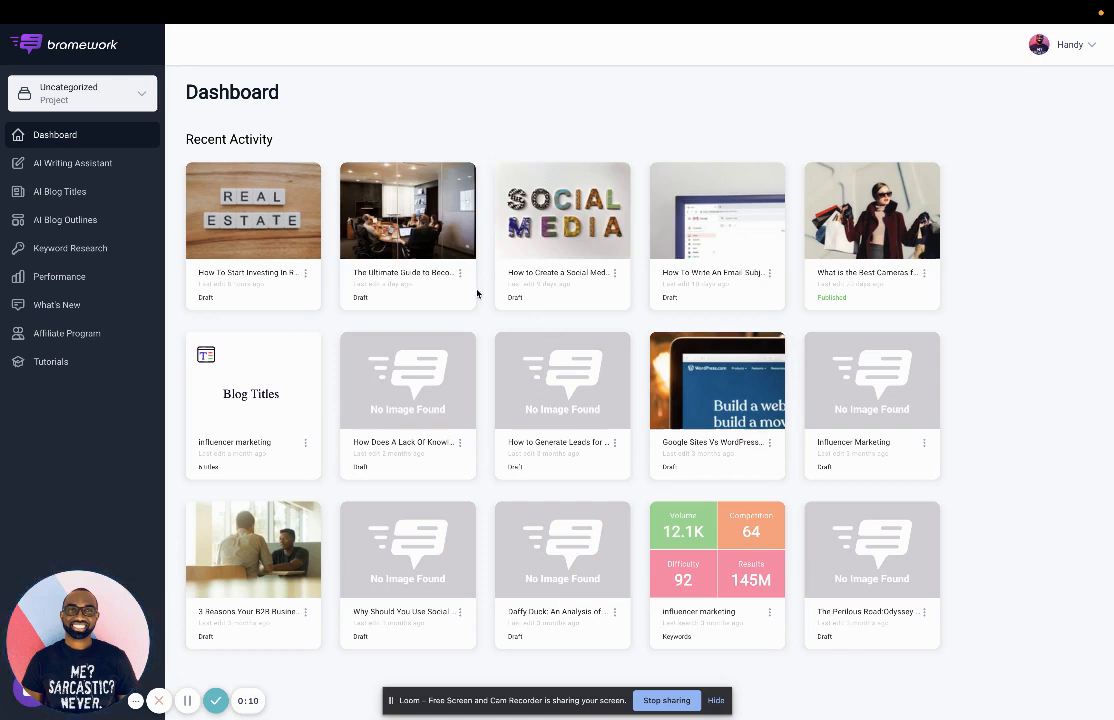
pyautogui.moveTo(351, 160)
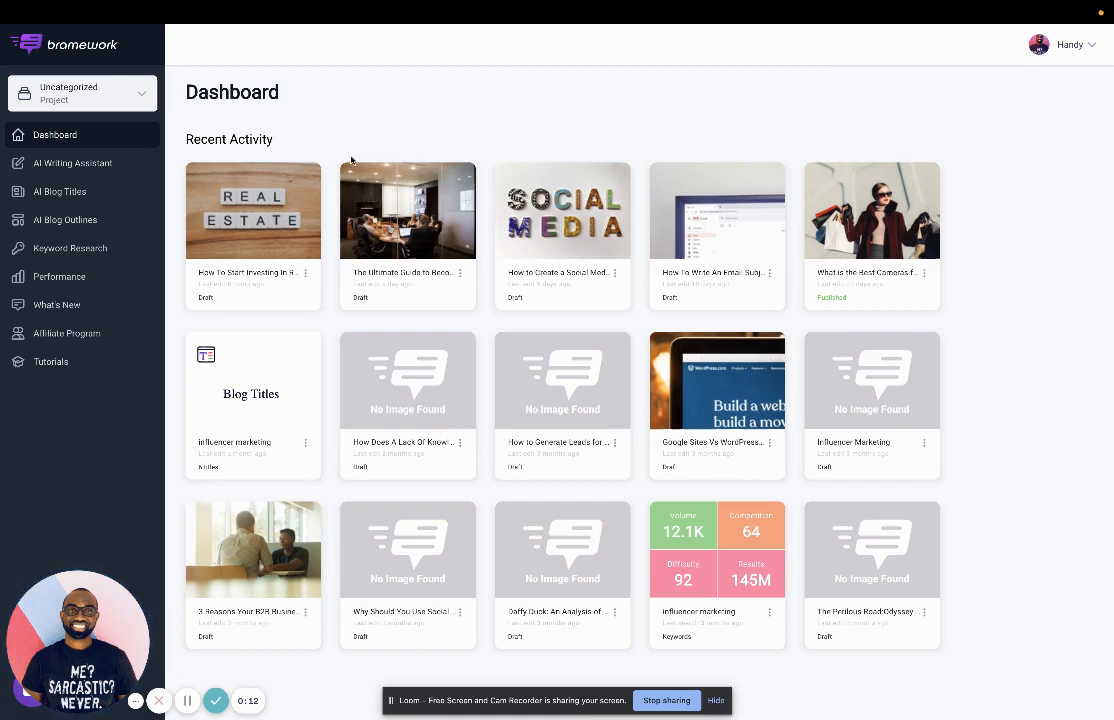
pyautogui.moveTo(358, 242)
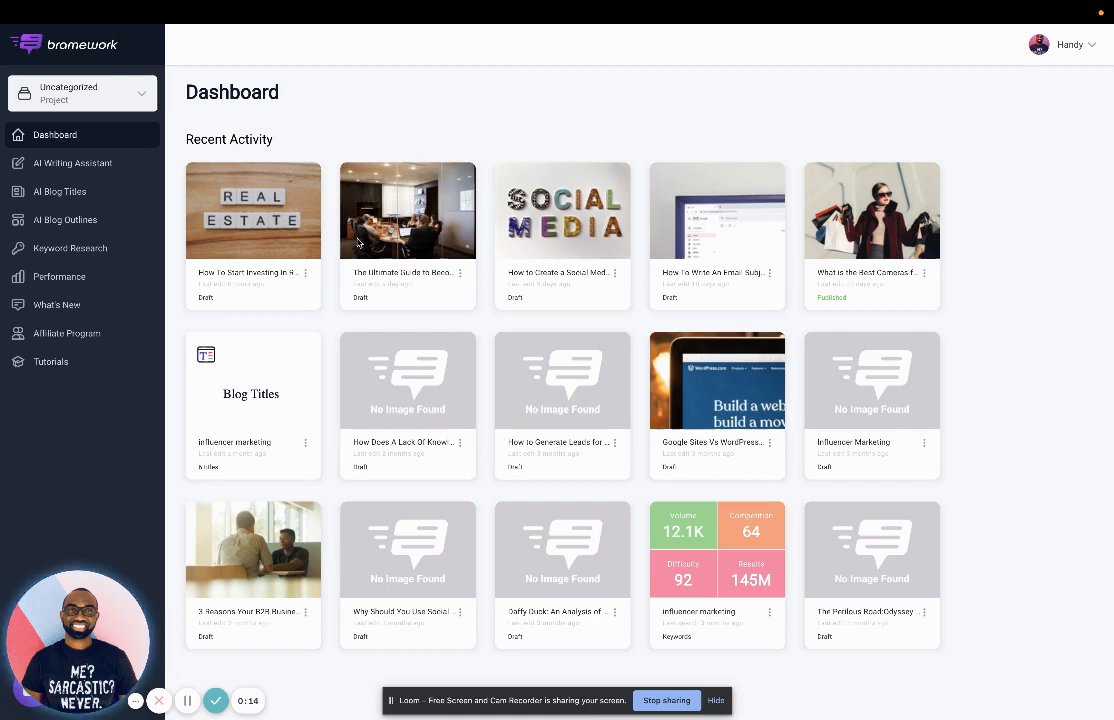
pyautogui.moveTo(72, 162)
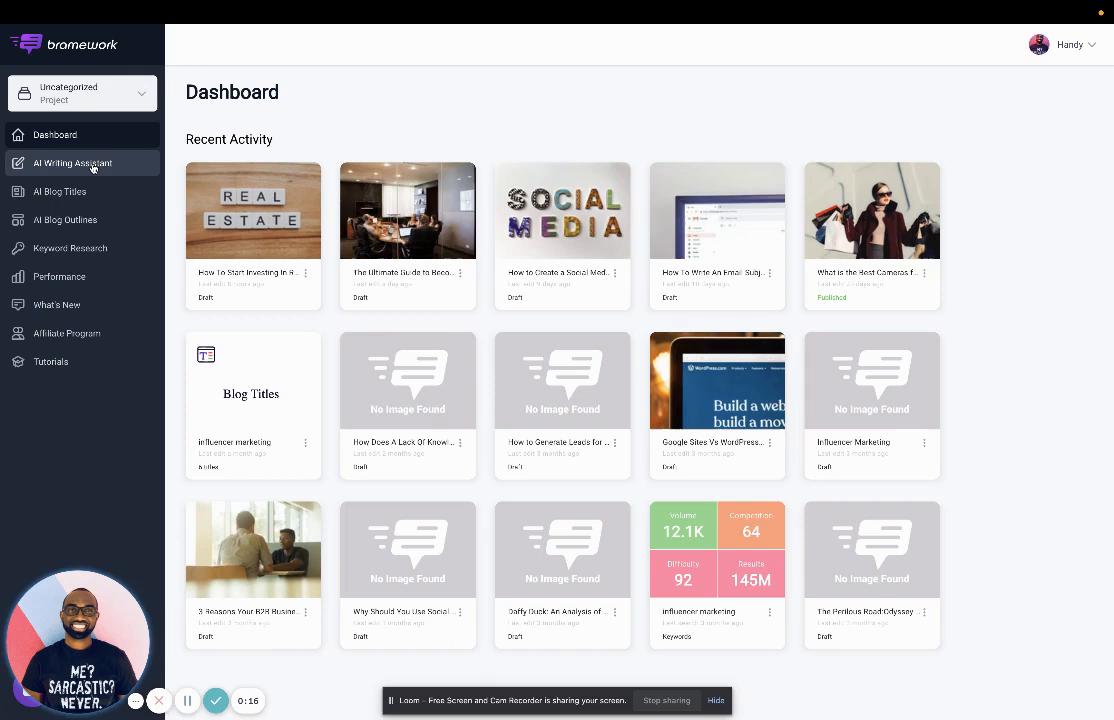
# Start a new post with the keyword 'real estate investing' and submit it for a quality check.
pyautogui.click(72, 162)
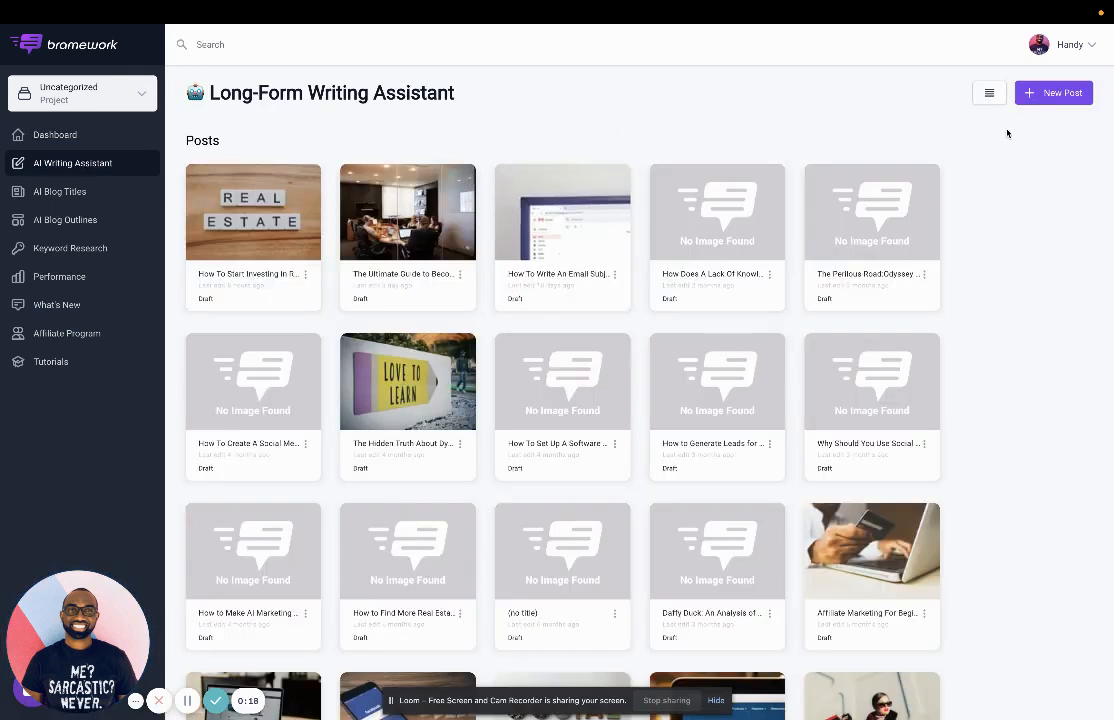
pyautogui.click(1053, 92)
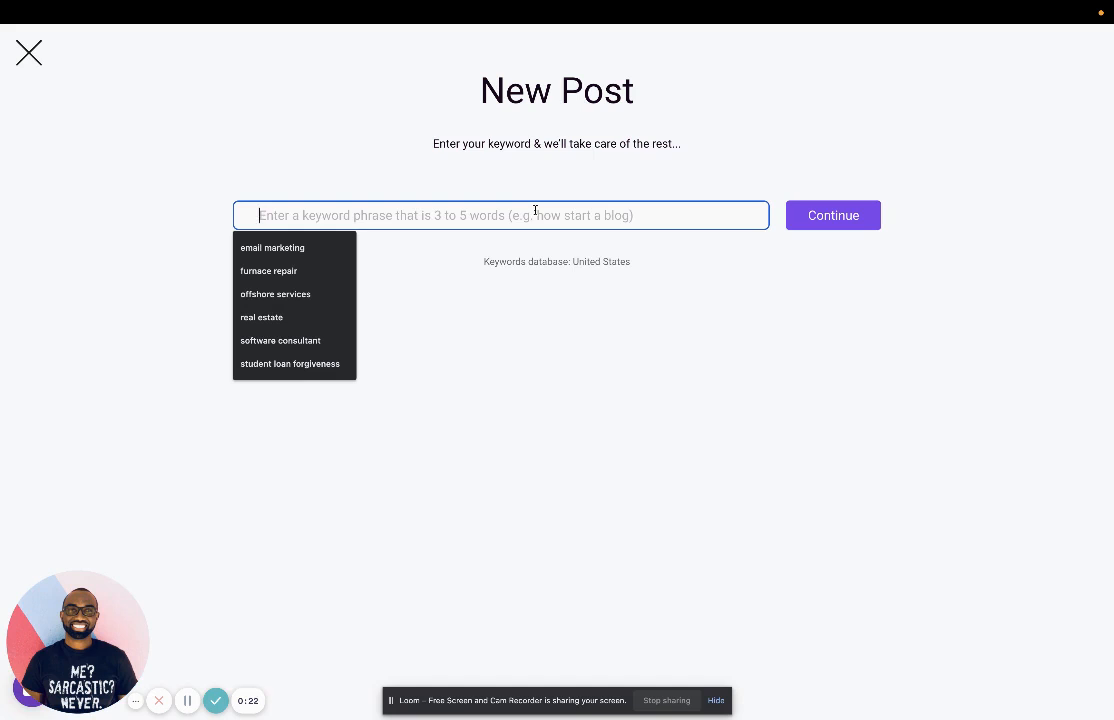
pyautogui.write('real estate')
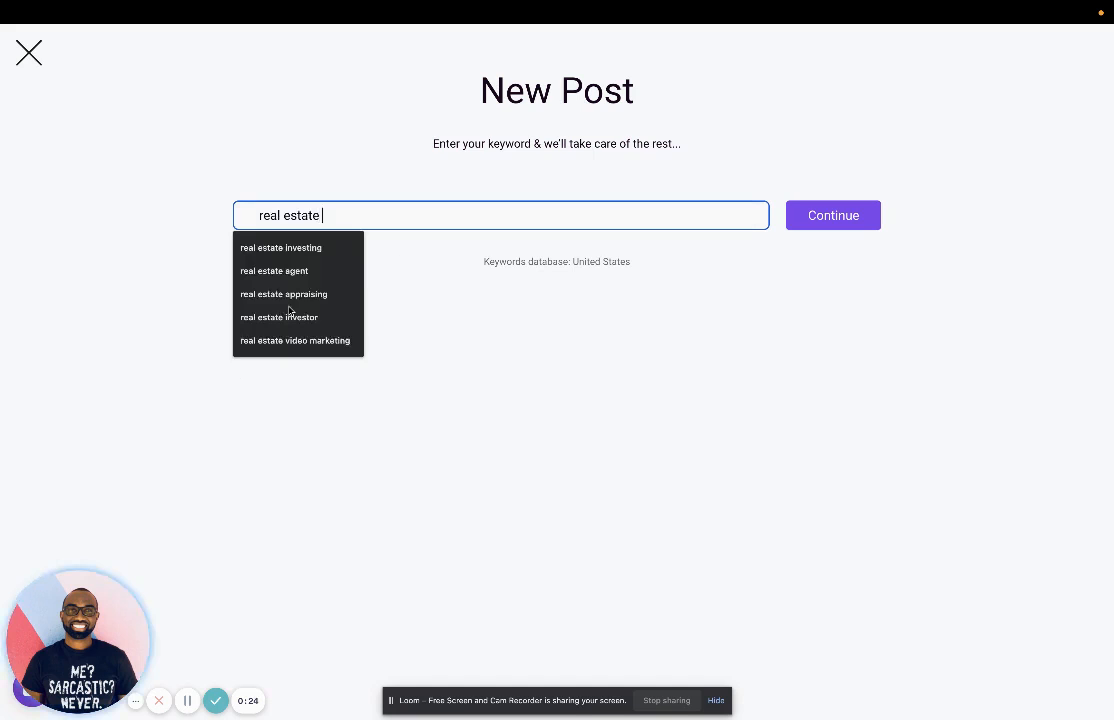
pyautogui.click(281, 247)
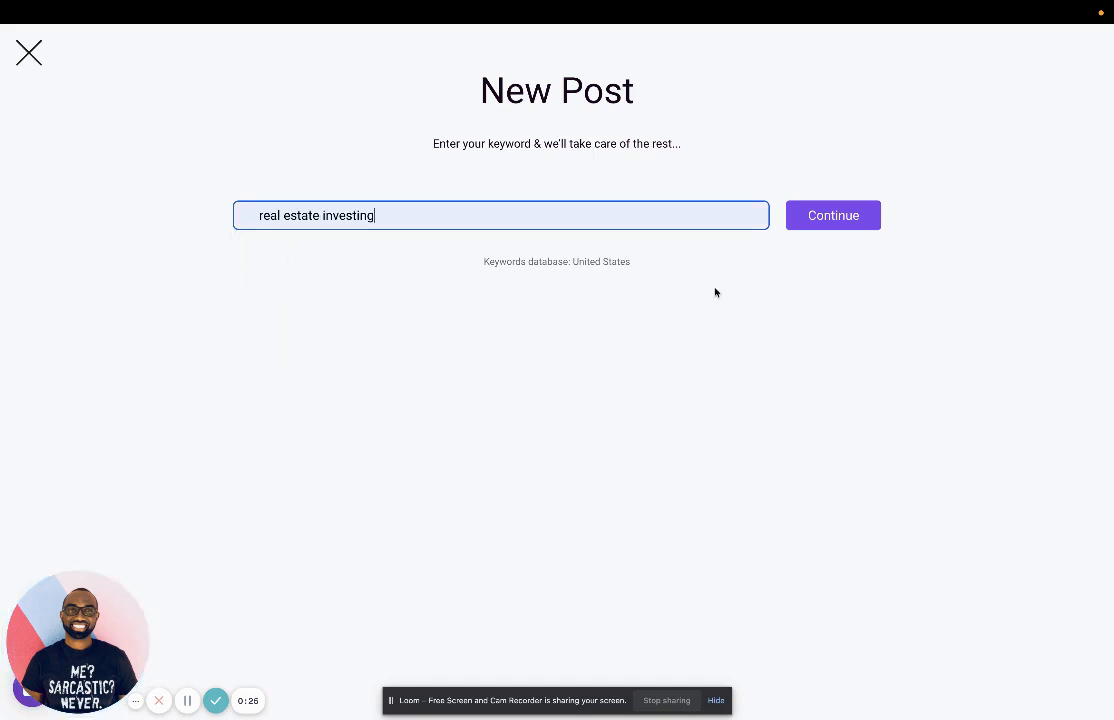
pyautogui.click(833, 215)
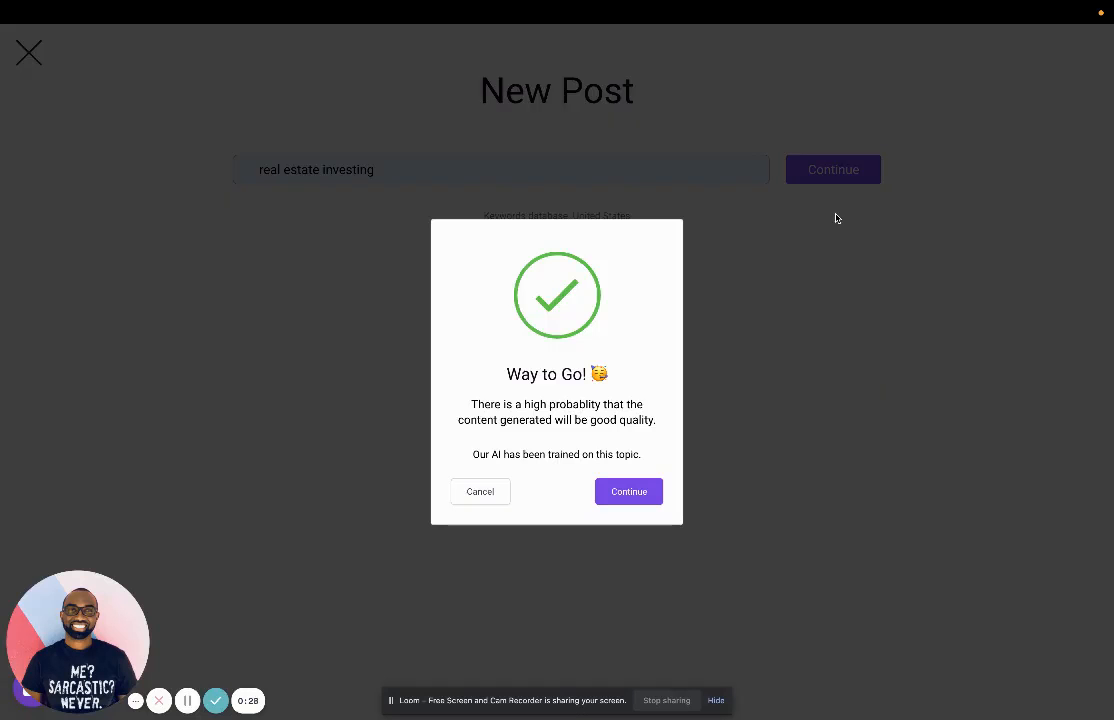
# Select the suggested keywords investment property, real estate crowdfunding and how to invest in real estate?
pyautogui.click(628, 491)
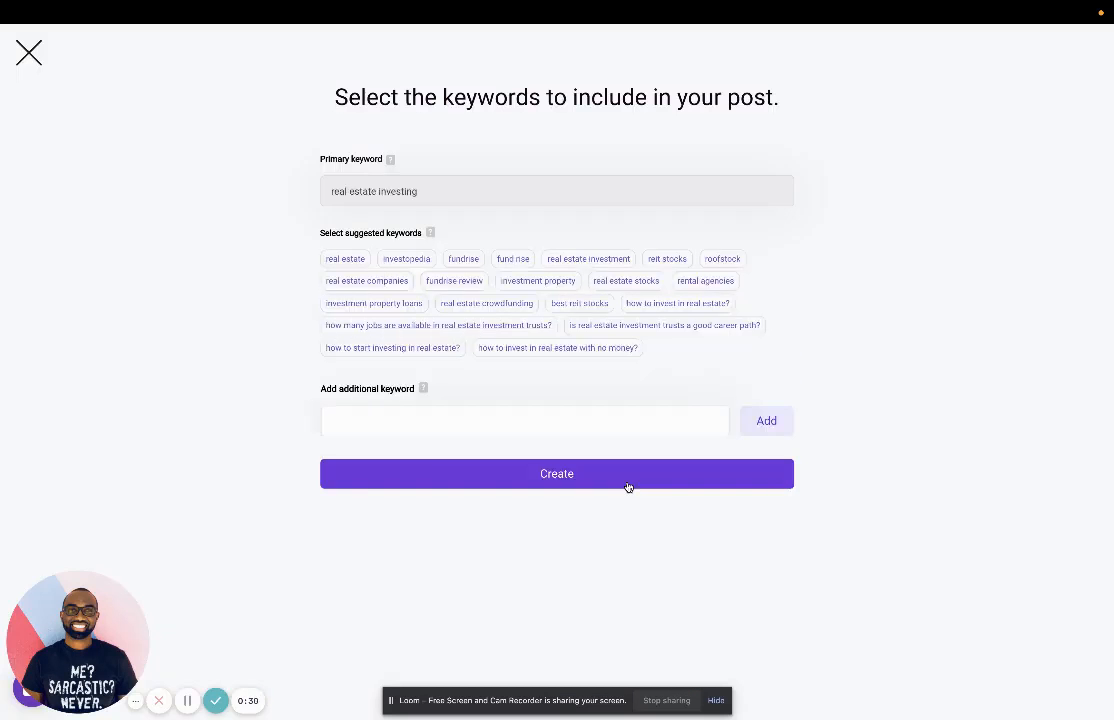
pyautogui.click(579, 303)
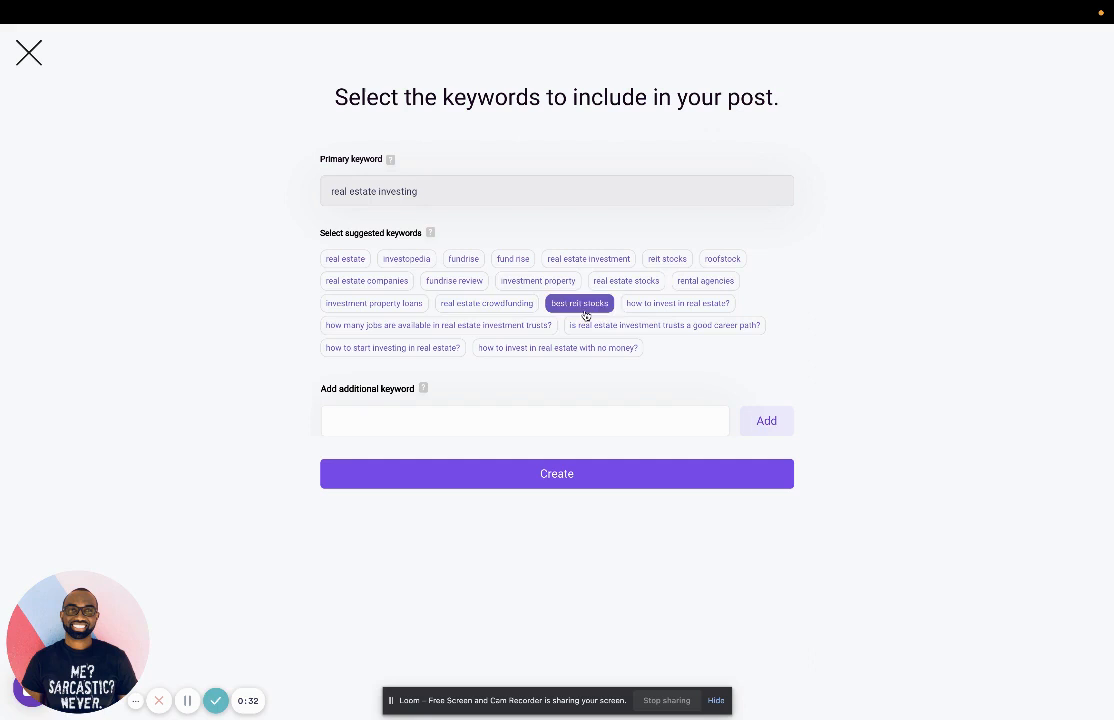
pyautogui.click(537, 280)
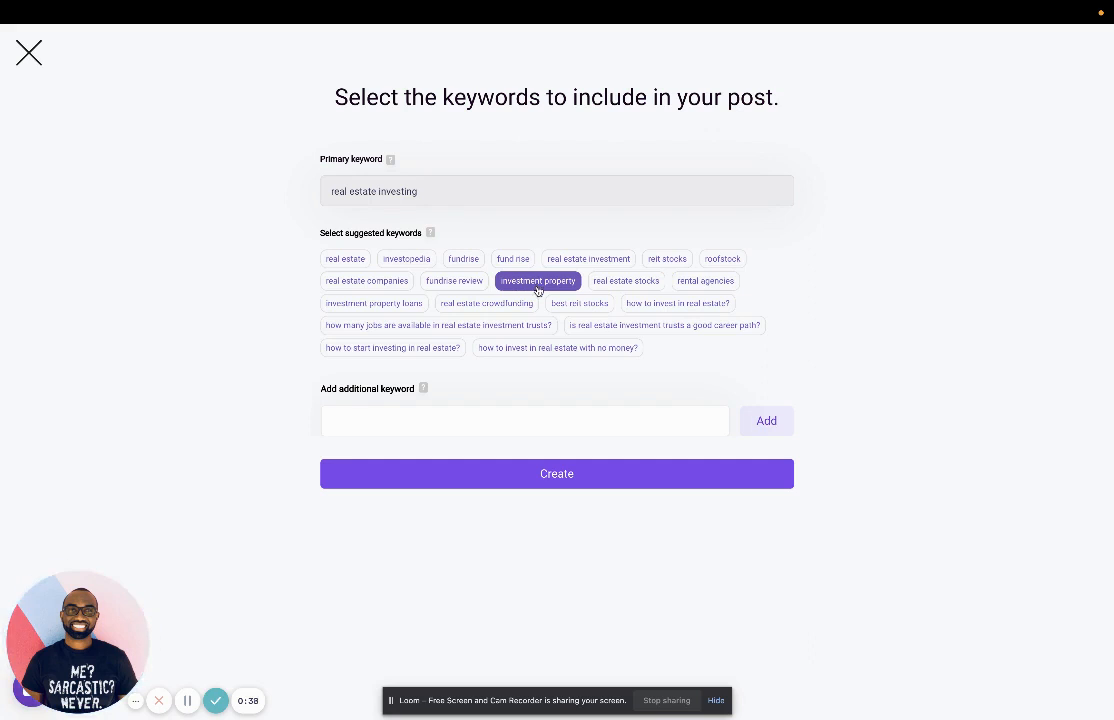
pyautogui.click(537, 280)
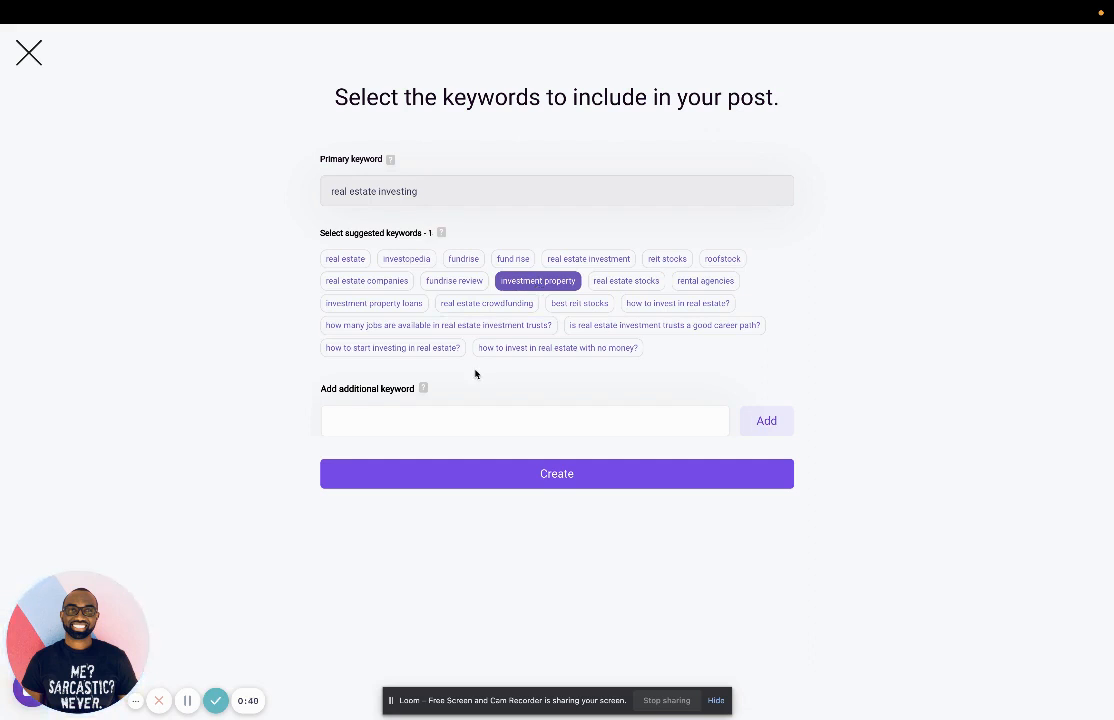
pyautogui.click(486, 303)
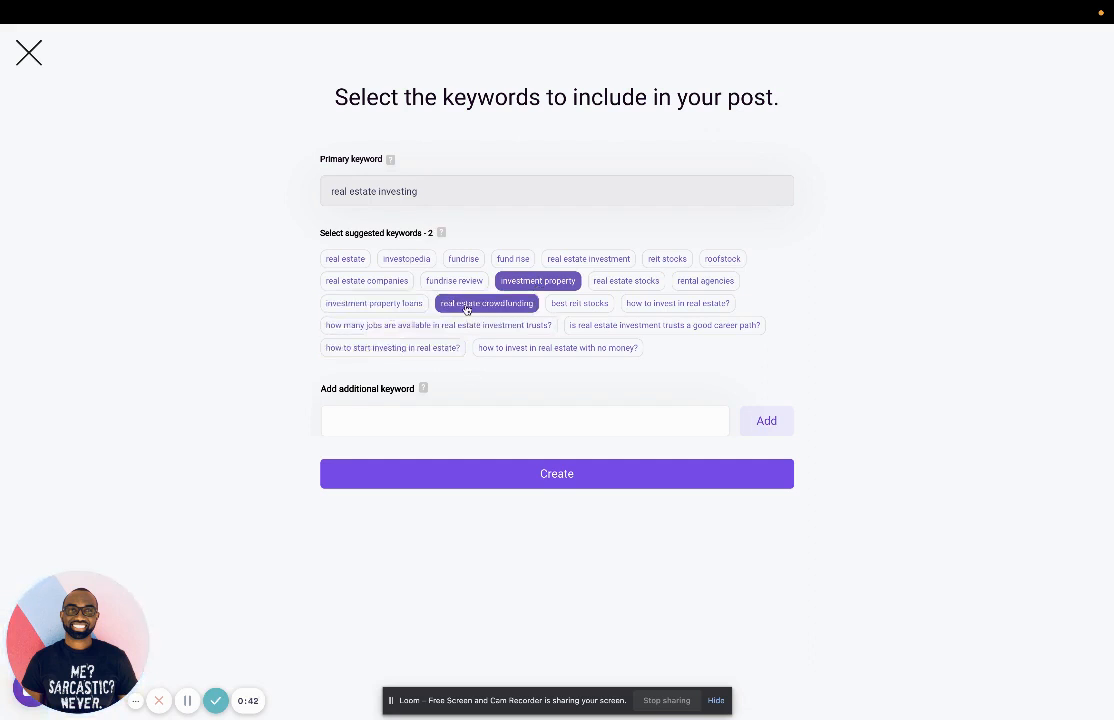
pyautogui.click(677, 303)
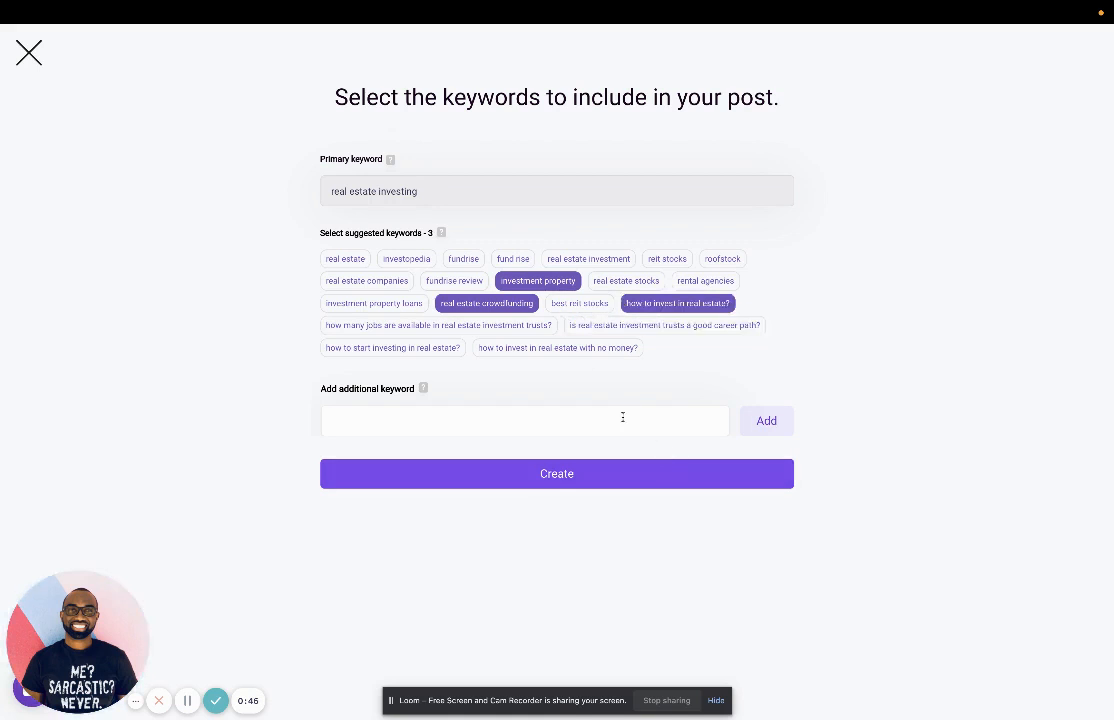
# Leave the extra keyword box empty and create the post.
pyautogui.click(525, 420)
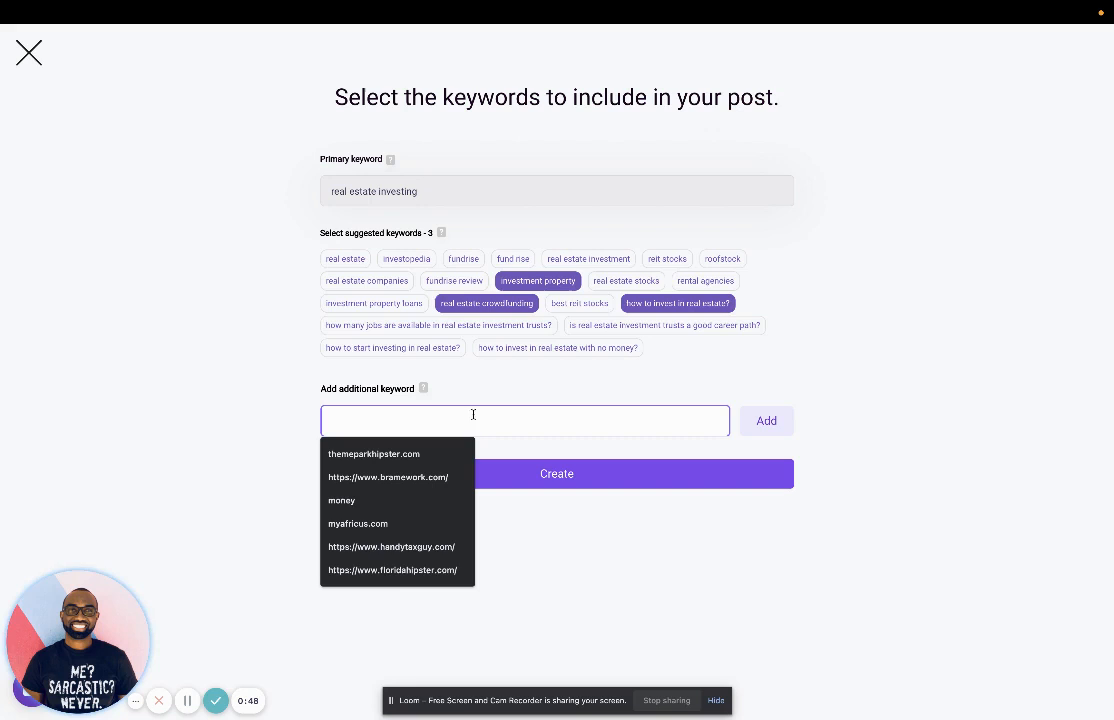
pyautogui.click(483, 404)
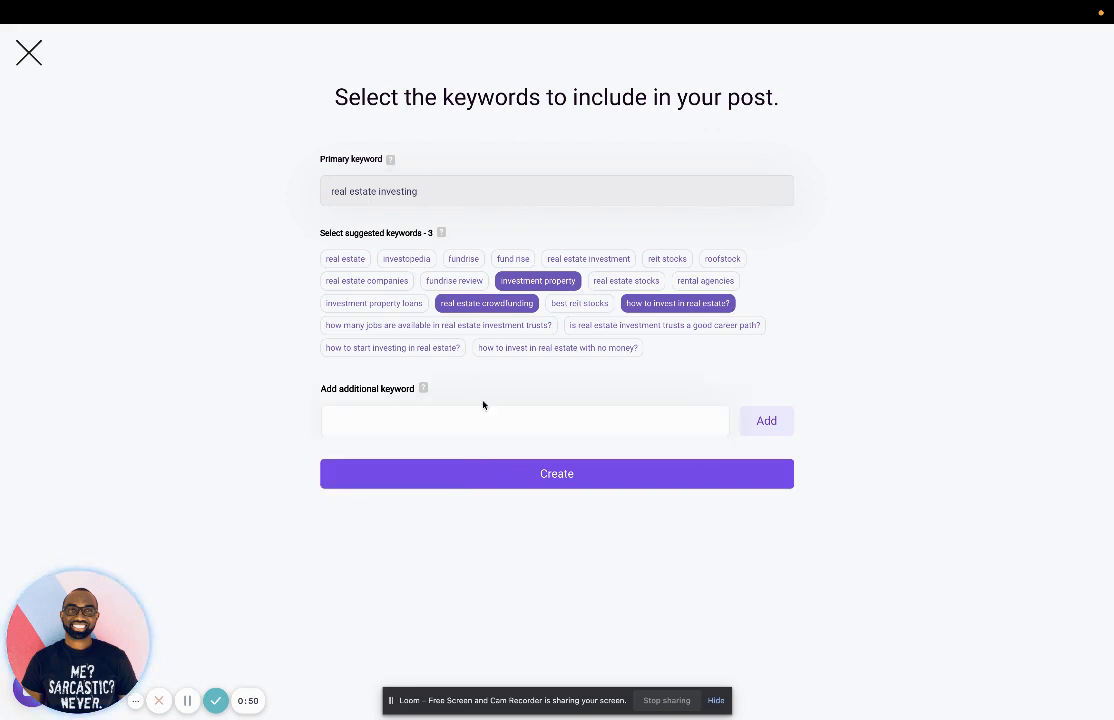
pyautogui.click(556, 473)
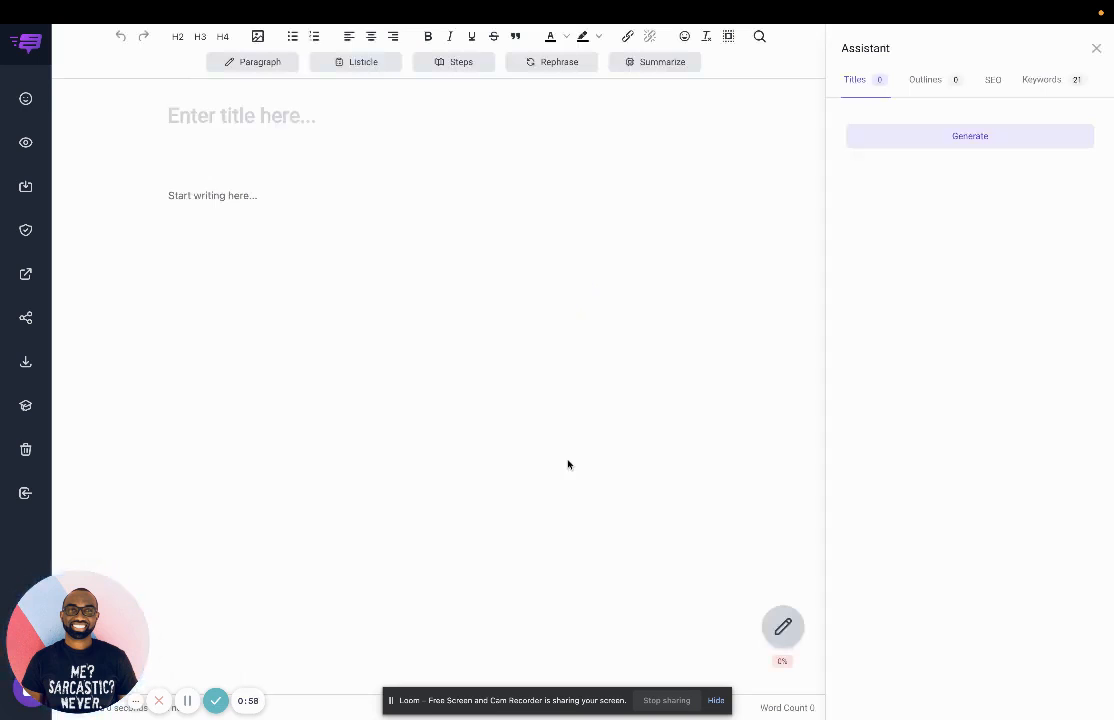
pyautogui.moveTo(355, 233)
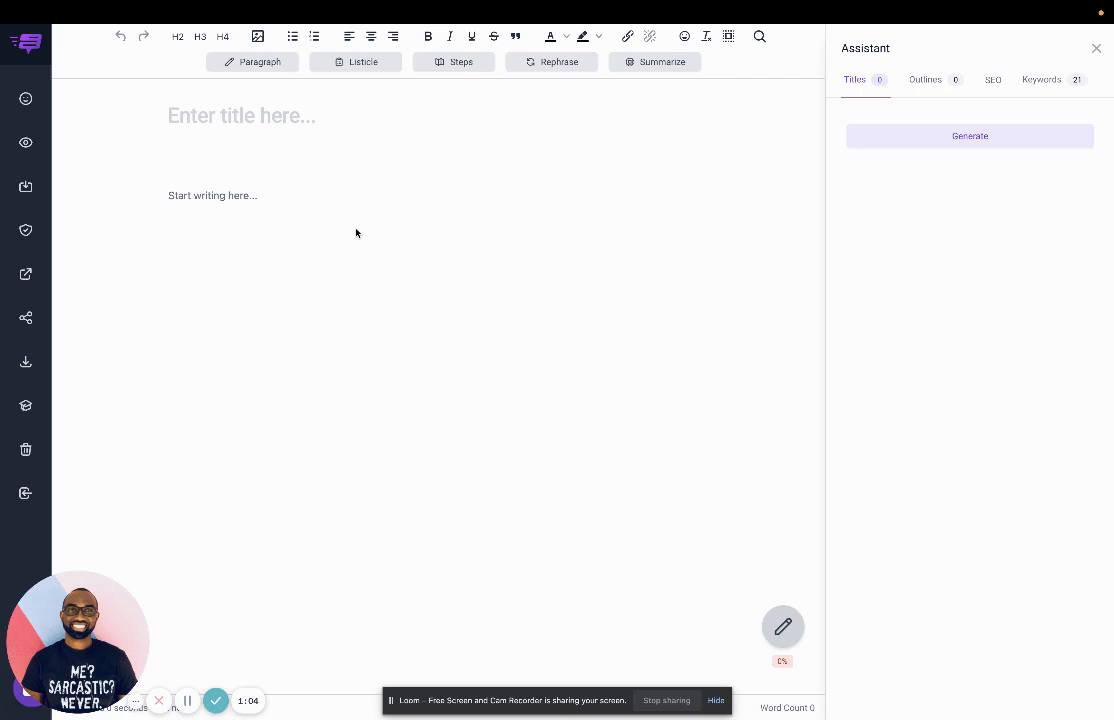
pyautogui.moveTo(212, 128)
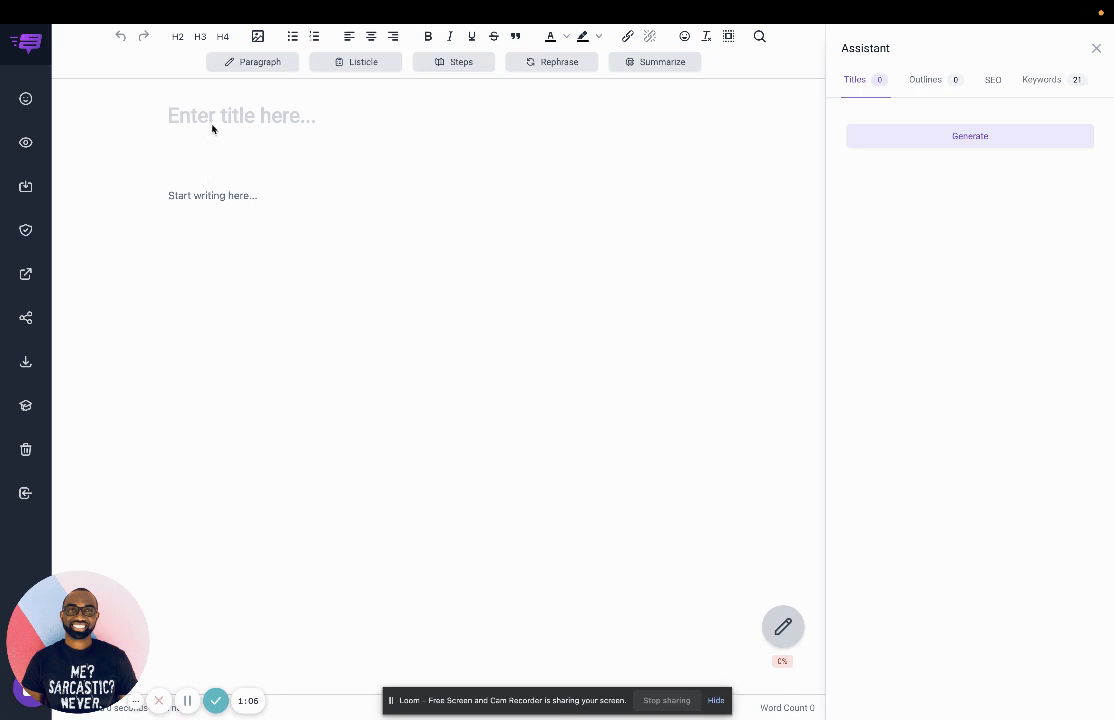
pyautogui.moveTo(26, 142)
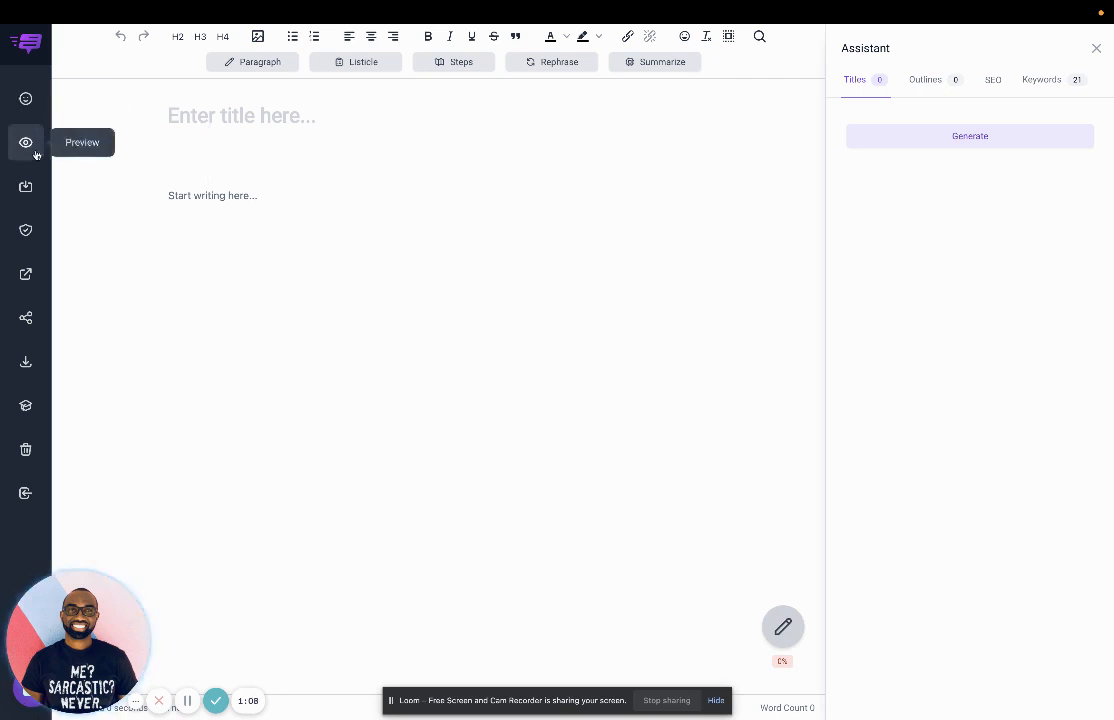
pyautogui.moveTo(113, 104)
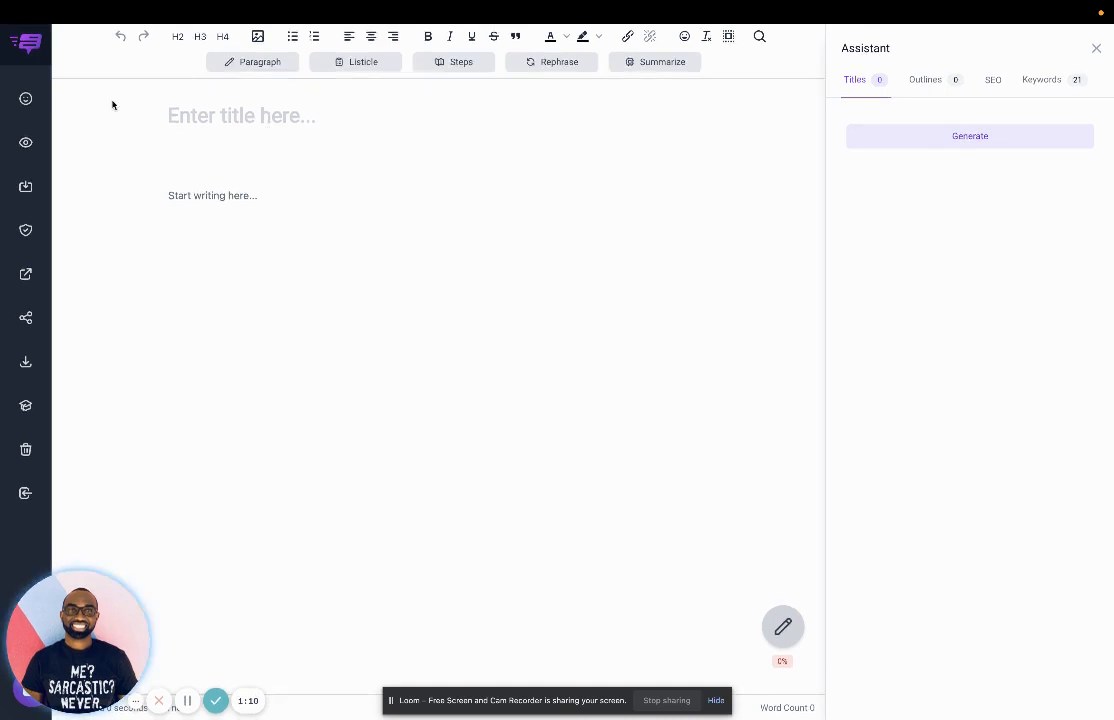
pyautogui.moveTo(25, 274)
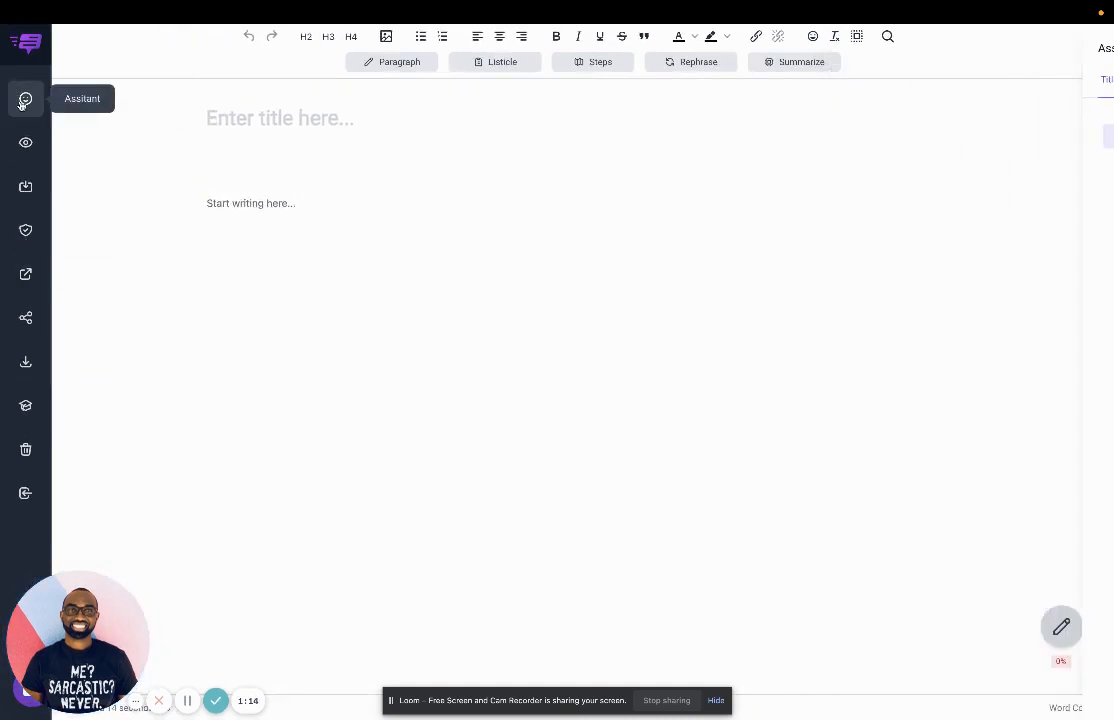
pyautogui.click(25, 98)
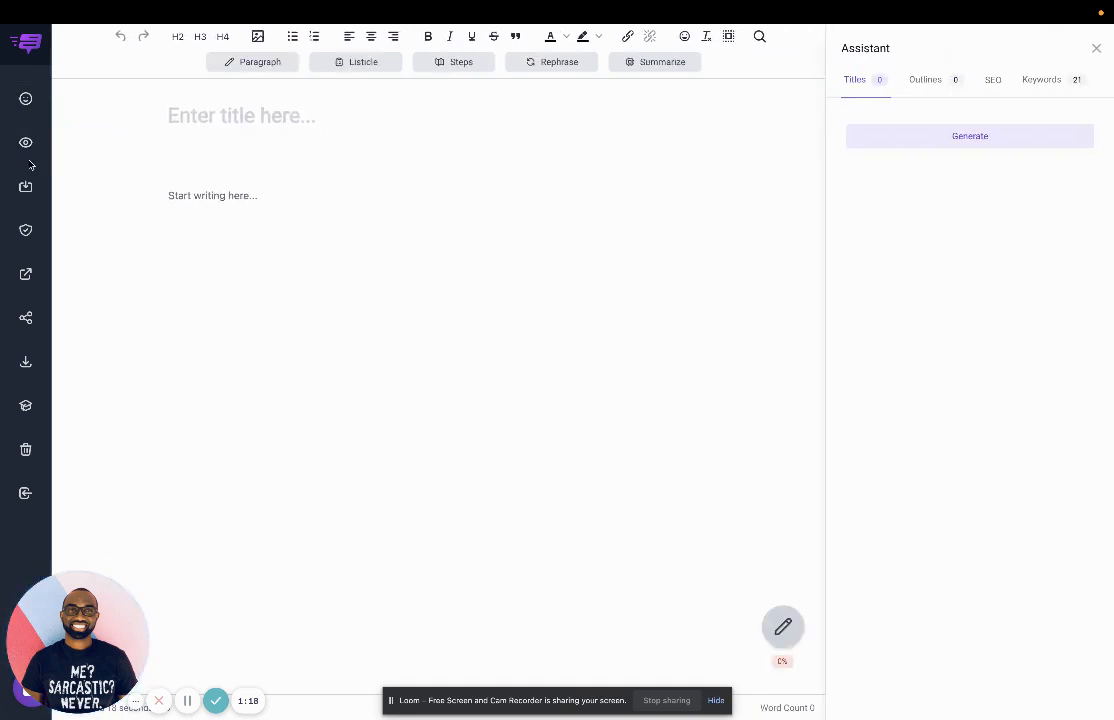
pyautogui.moveTo(25, 186)
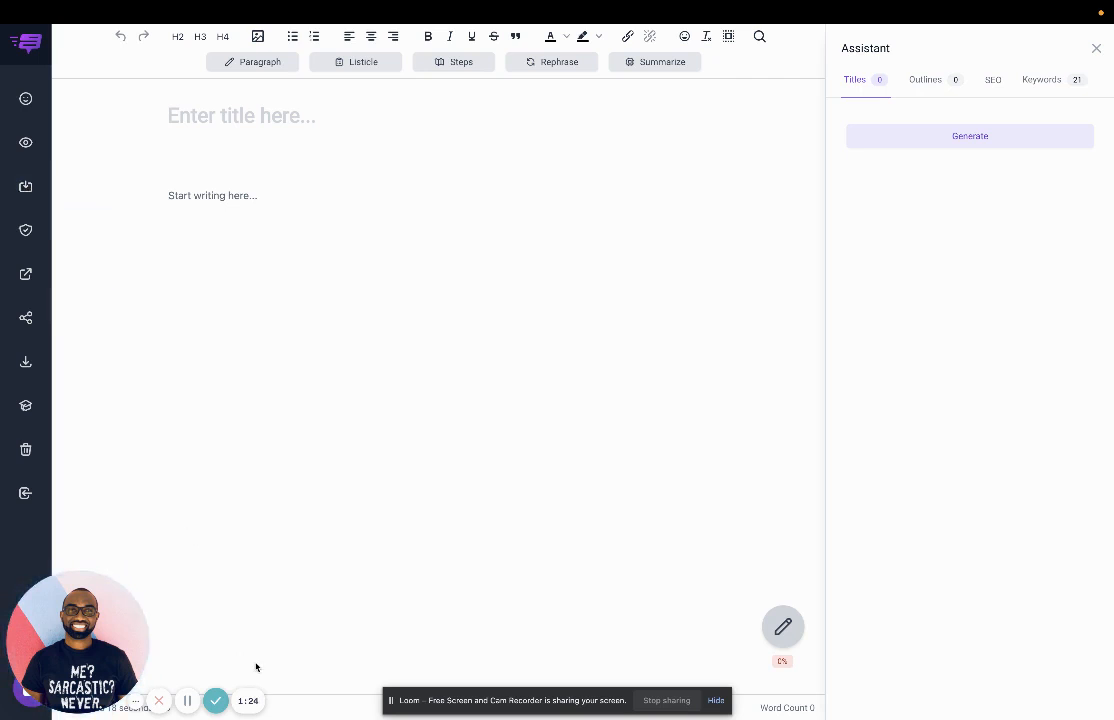
pyautogui.moveTo(25, 231)
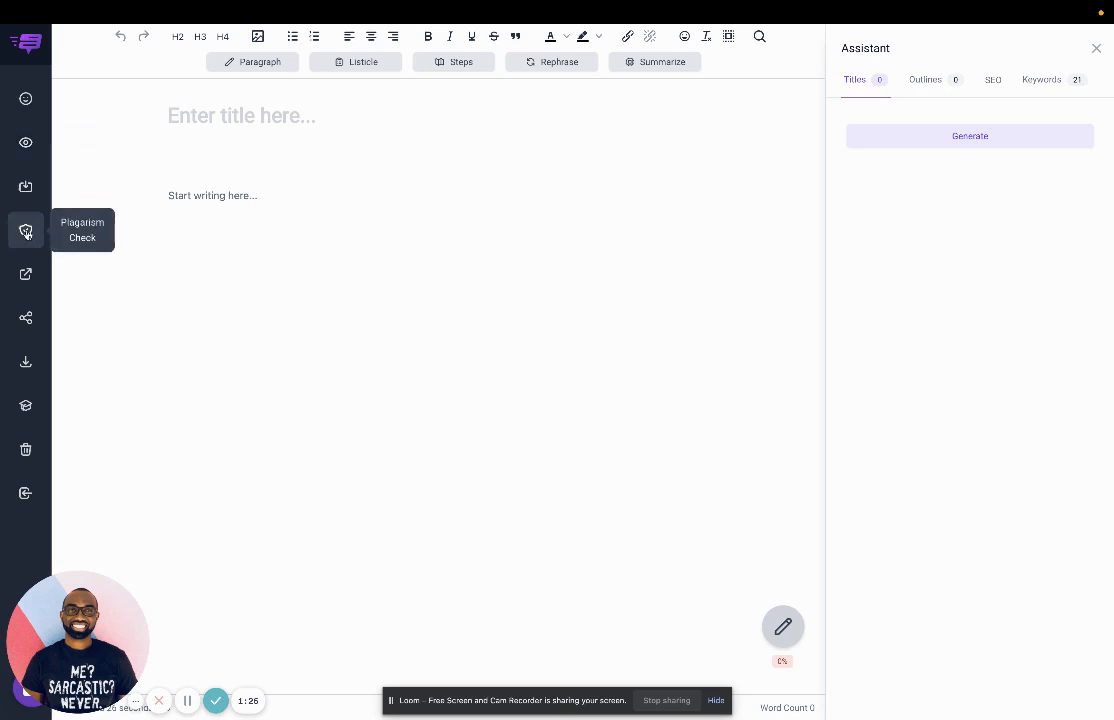
pyautogui.moveTo(25, 273)
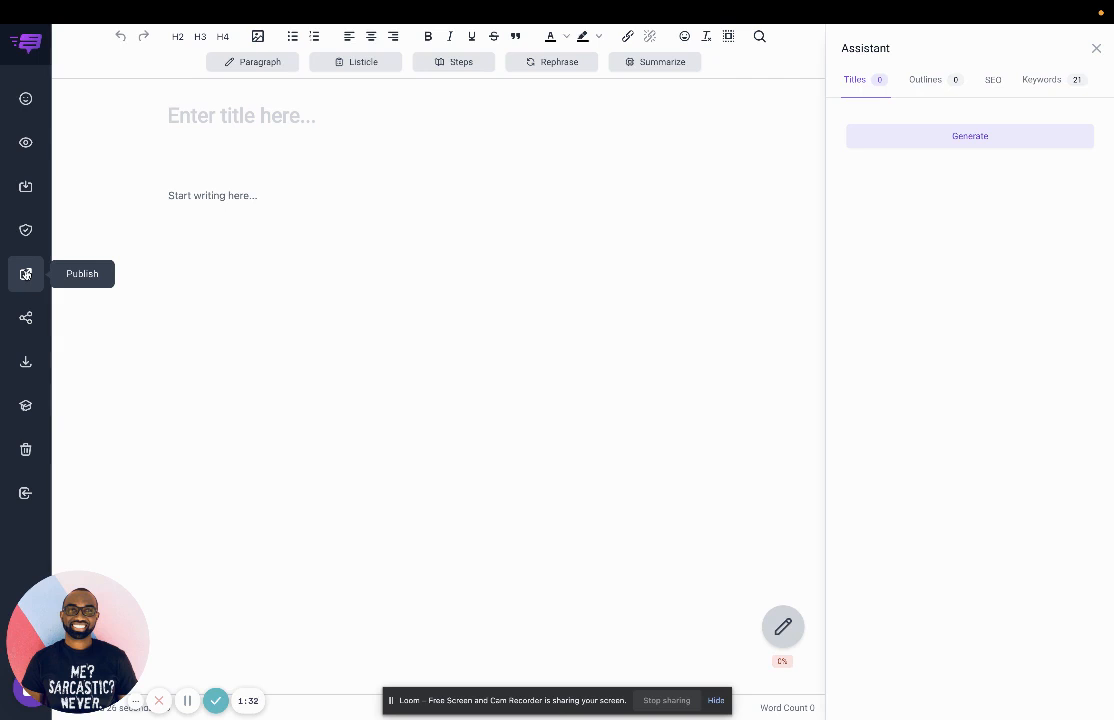
pyautogui.click(25, 273)
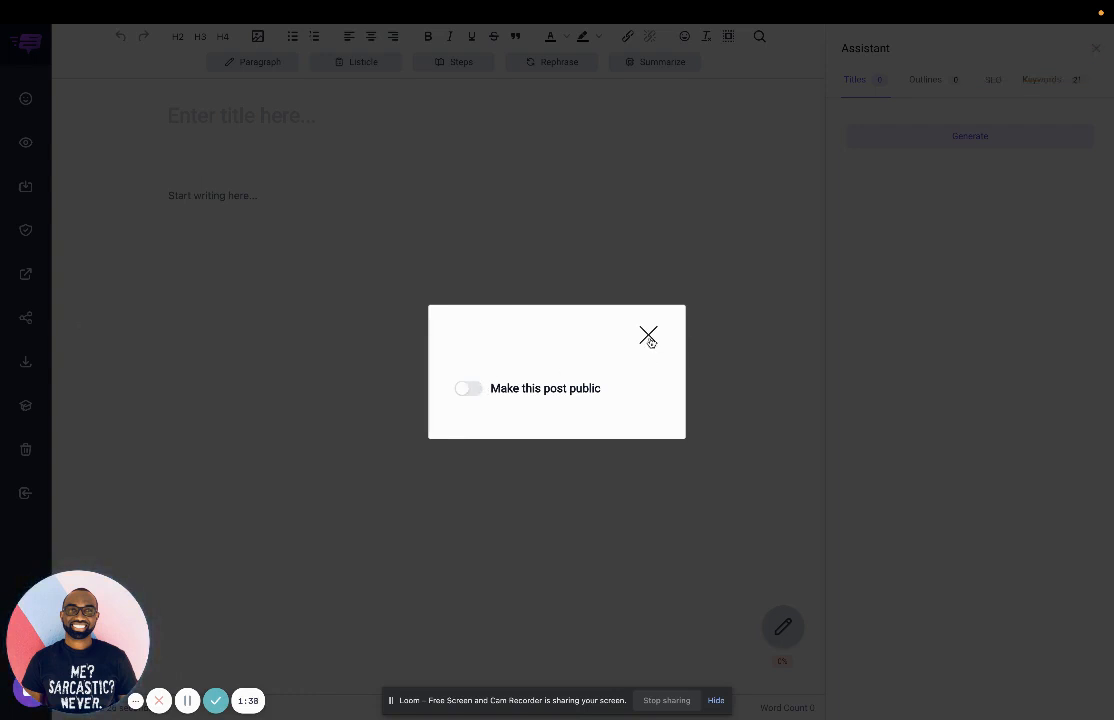
pyautogui.click(648, 335)
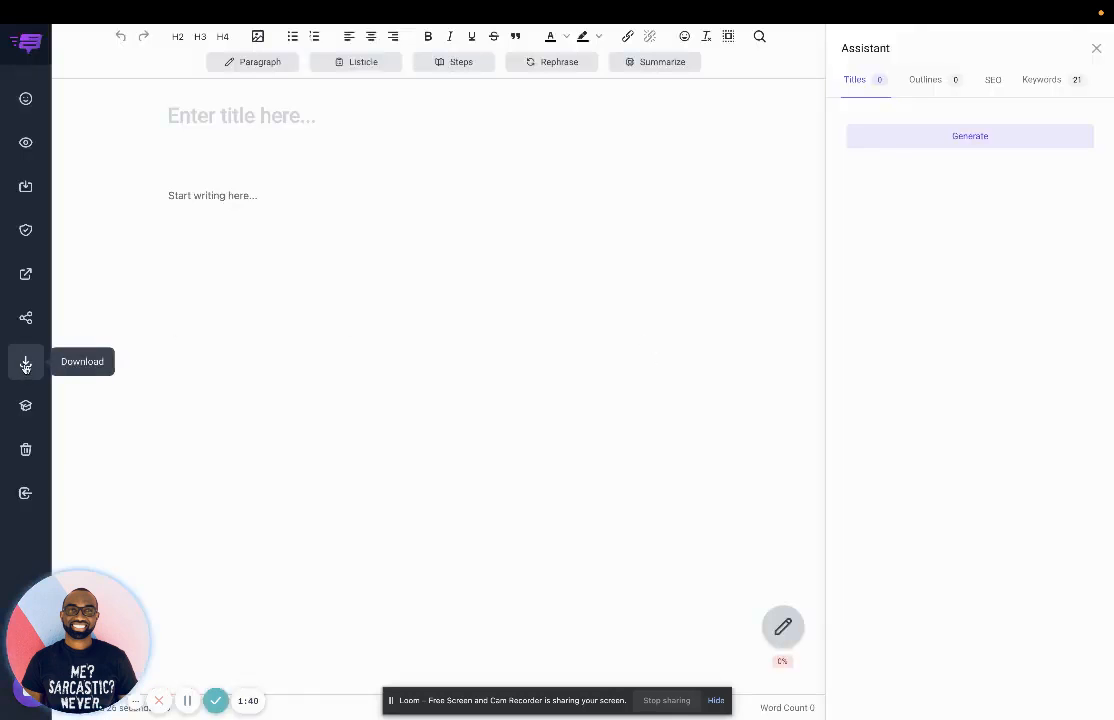
pyautogui.moveTo(25, 363)
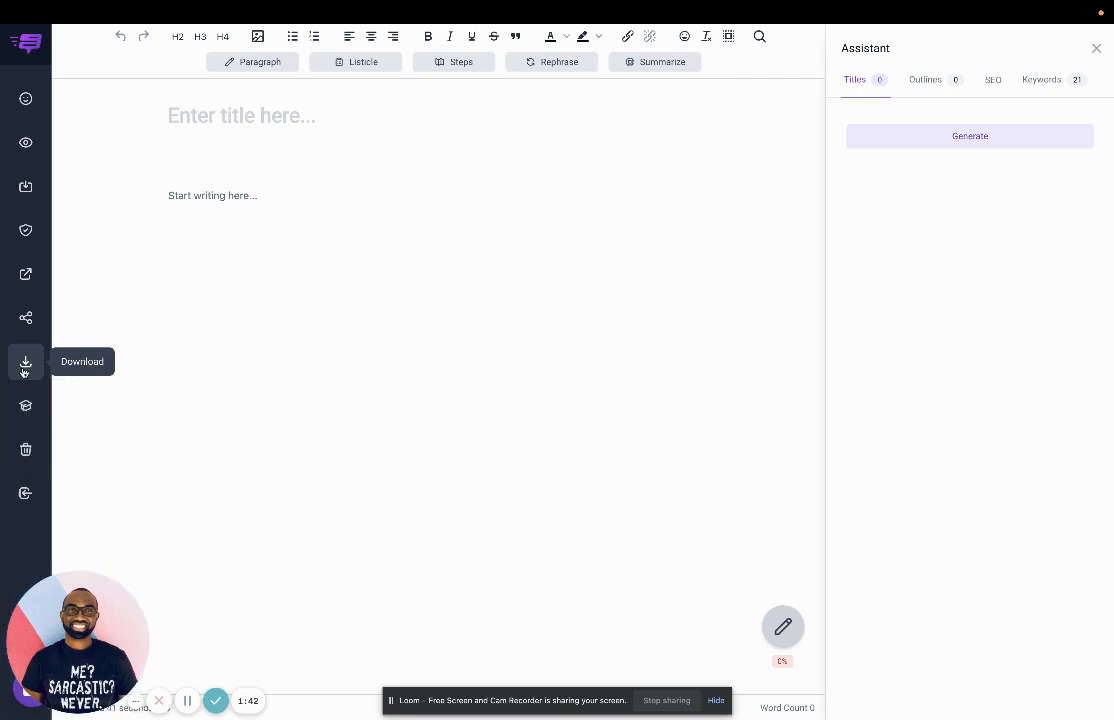
pyautogui.moveTo(25, 449)
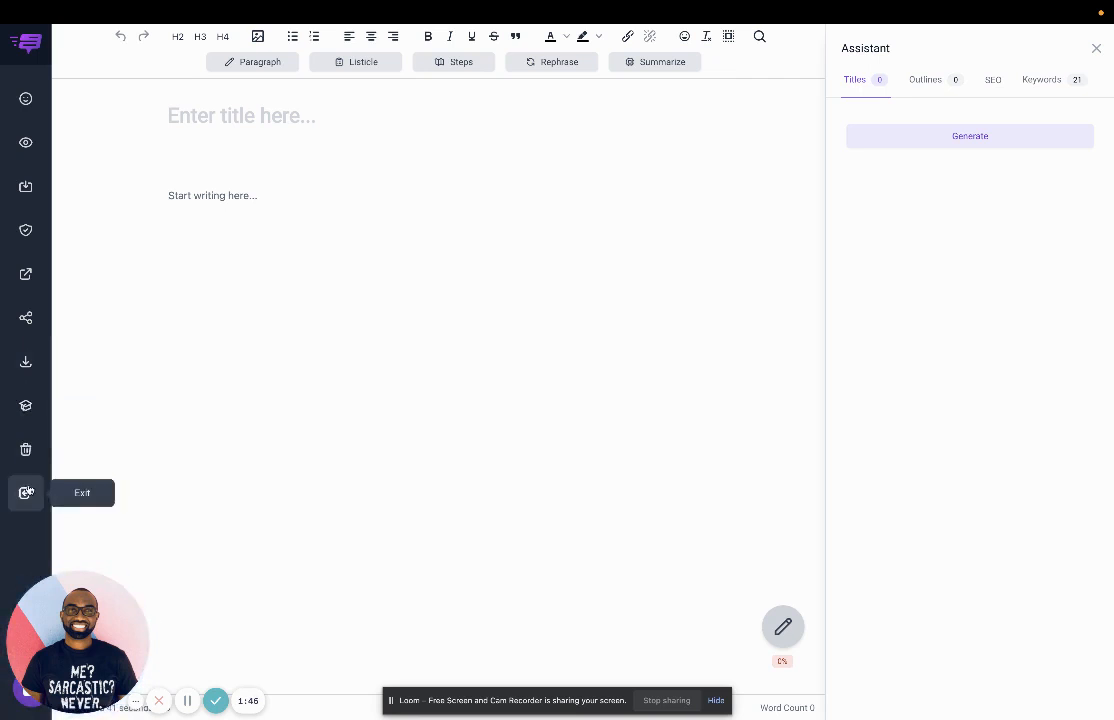
# Generate AI title suggestions and apply 'Tips To Successfully Invest In Real Estate' as the title.
pyautogui.click(969, 136)
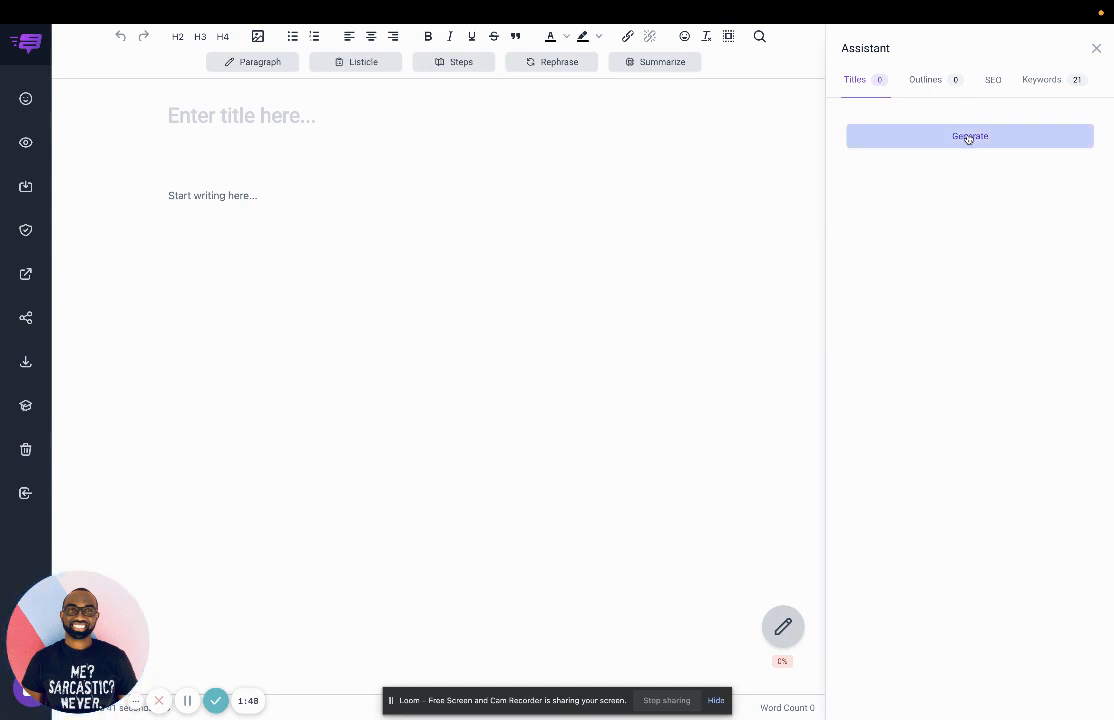
pyautogui.click(969, 136)
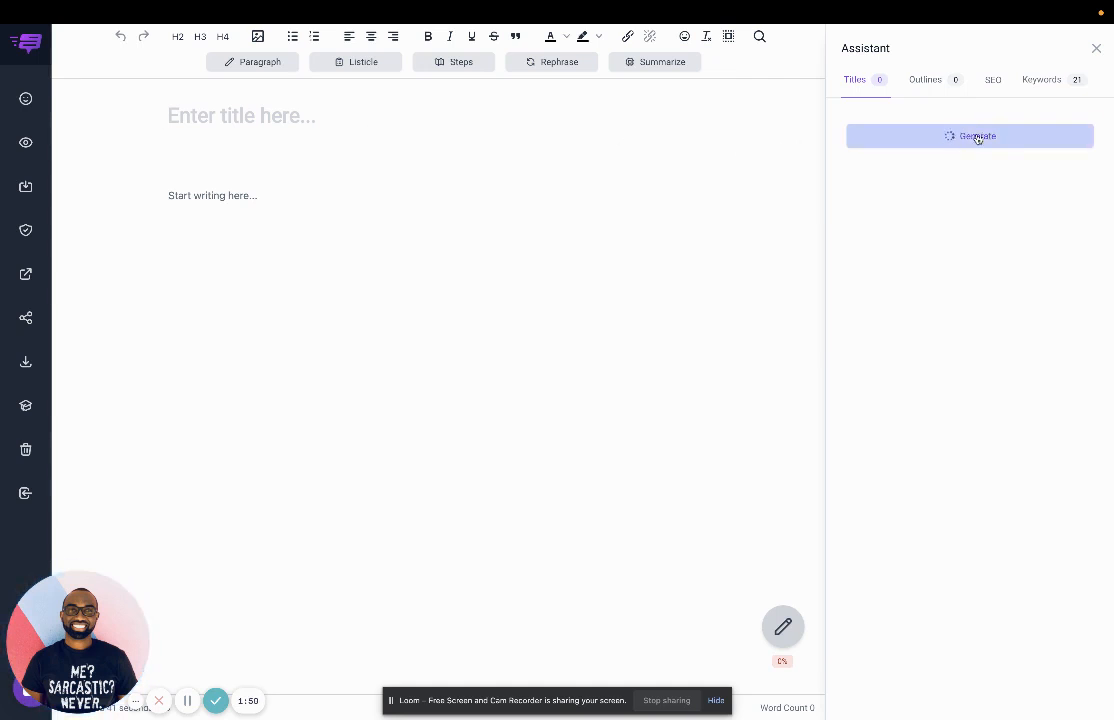
pyautogui.click(970, 136)
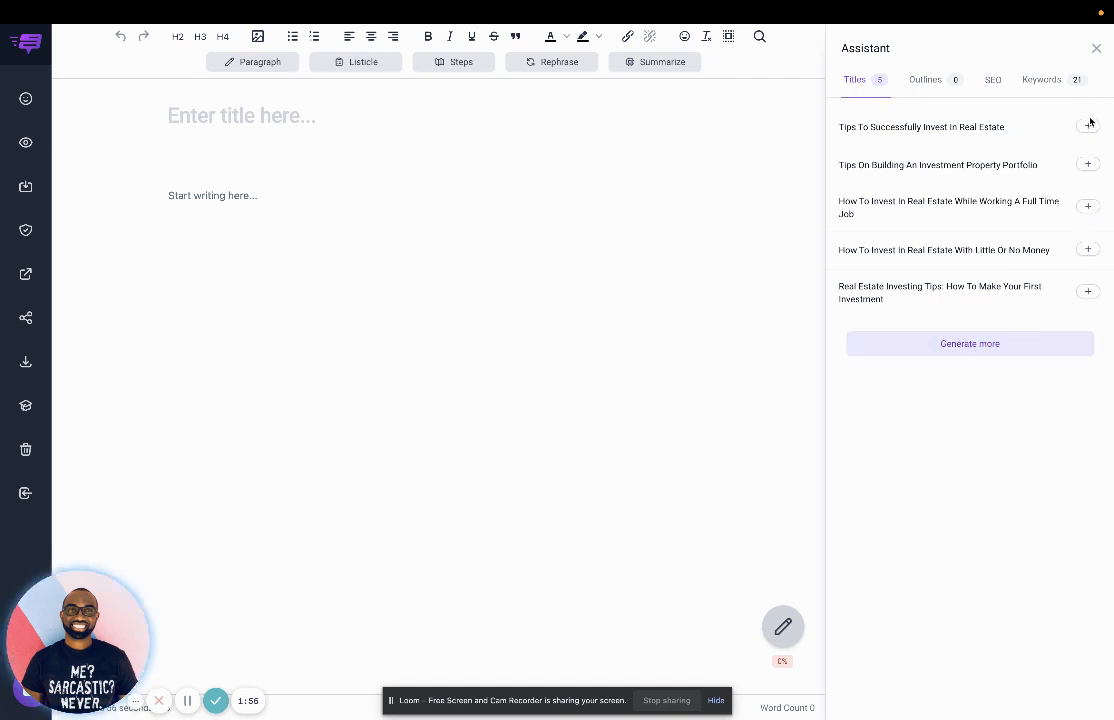
pyautogui.click(1087, 126)
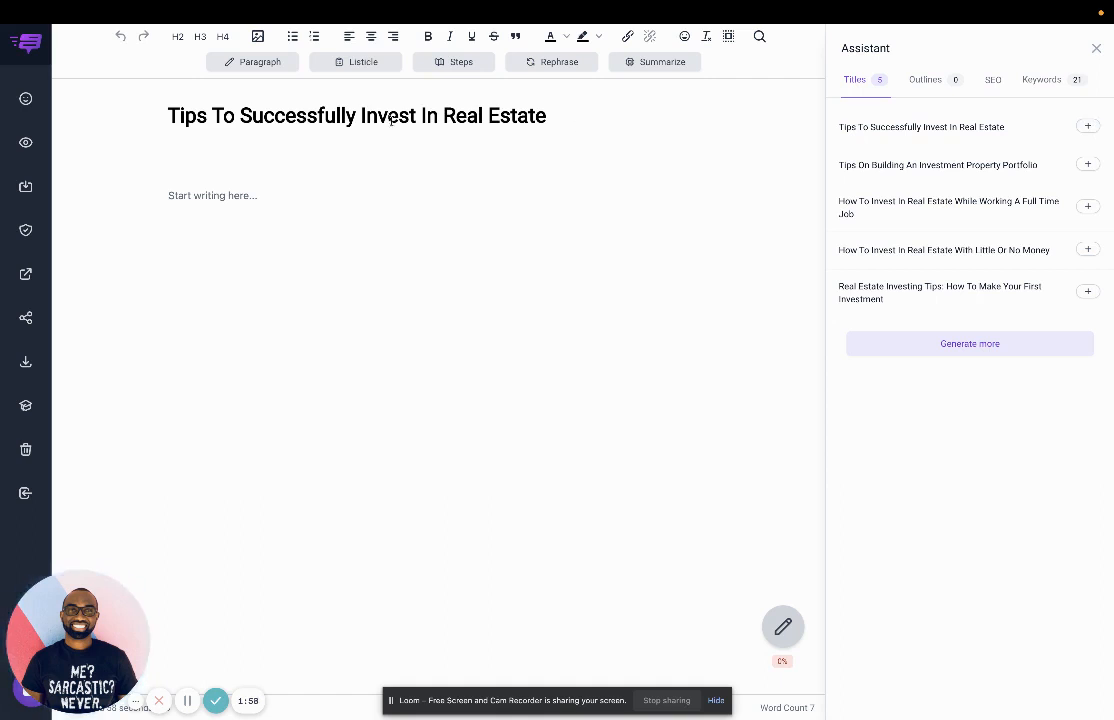
# Generate an AI outline with introduction, six steps and conclusion and insert it into the body.
pyautogui.click(924, 79)
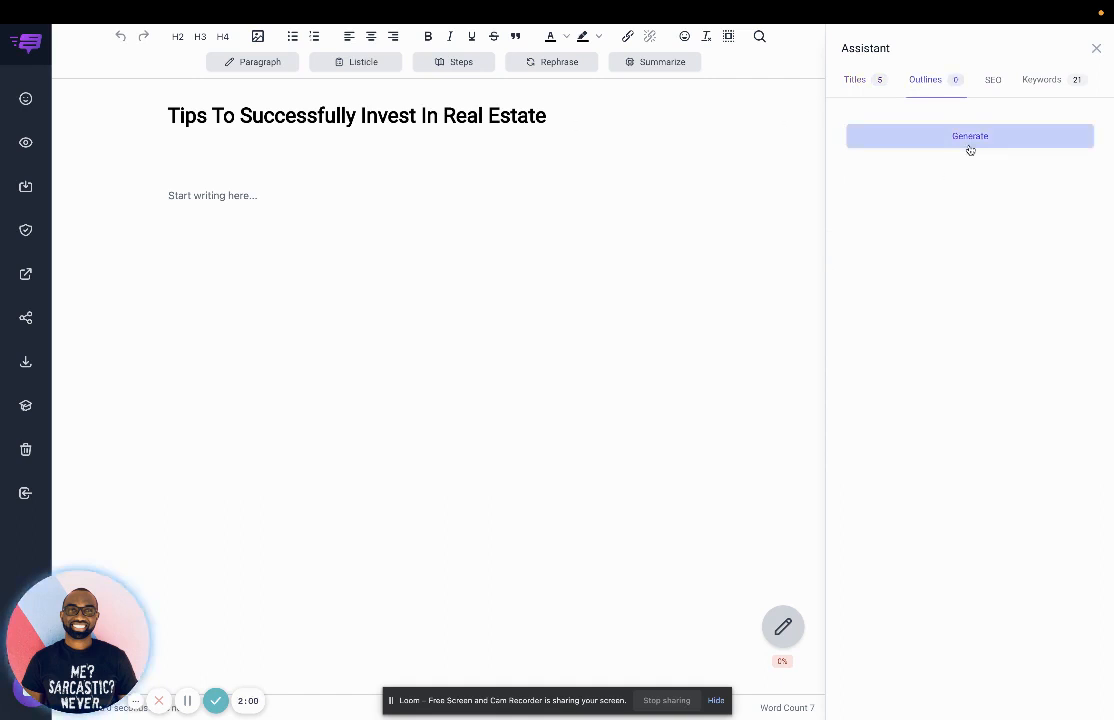
pyautogui.click(970, 136)
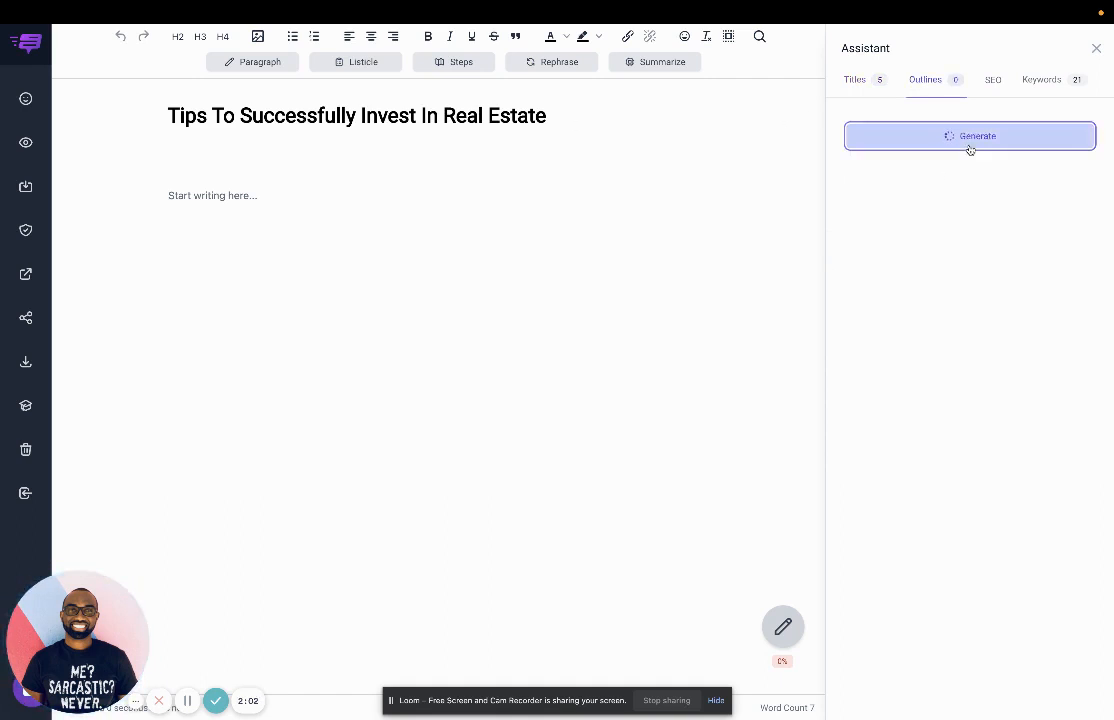
pyautogui.click(969, 135)
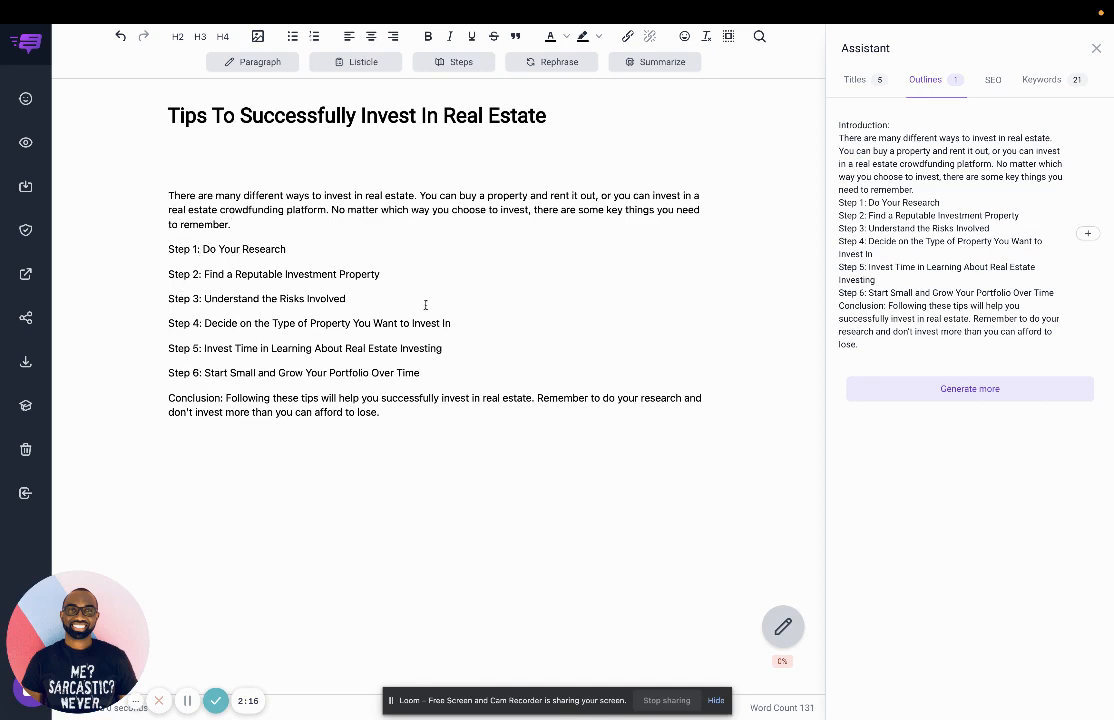
pyautogui.click(993, 79)
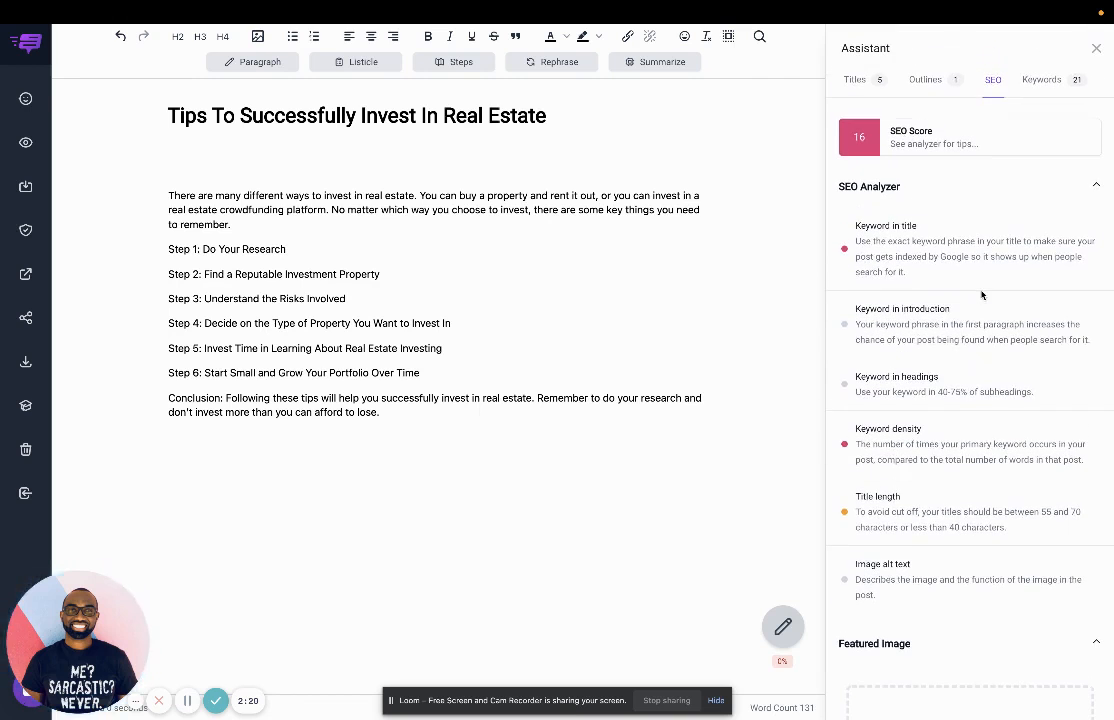
# Set the real estate letter-blocks photo as featured image and save its alt text and title.
pyautogui.scroll(-3)
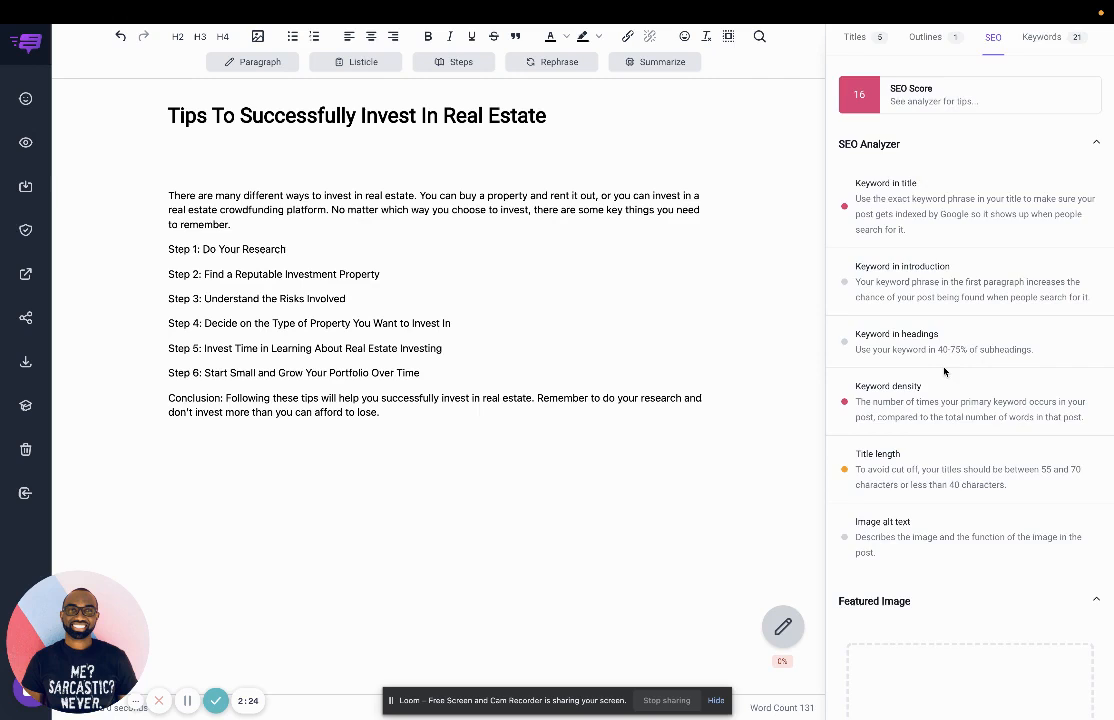
pyautogui.scroll(-3)
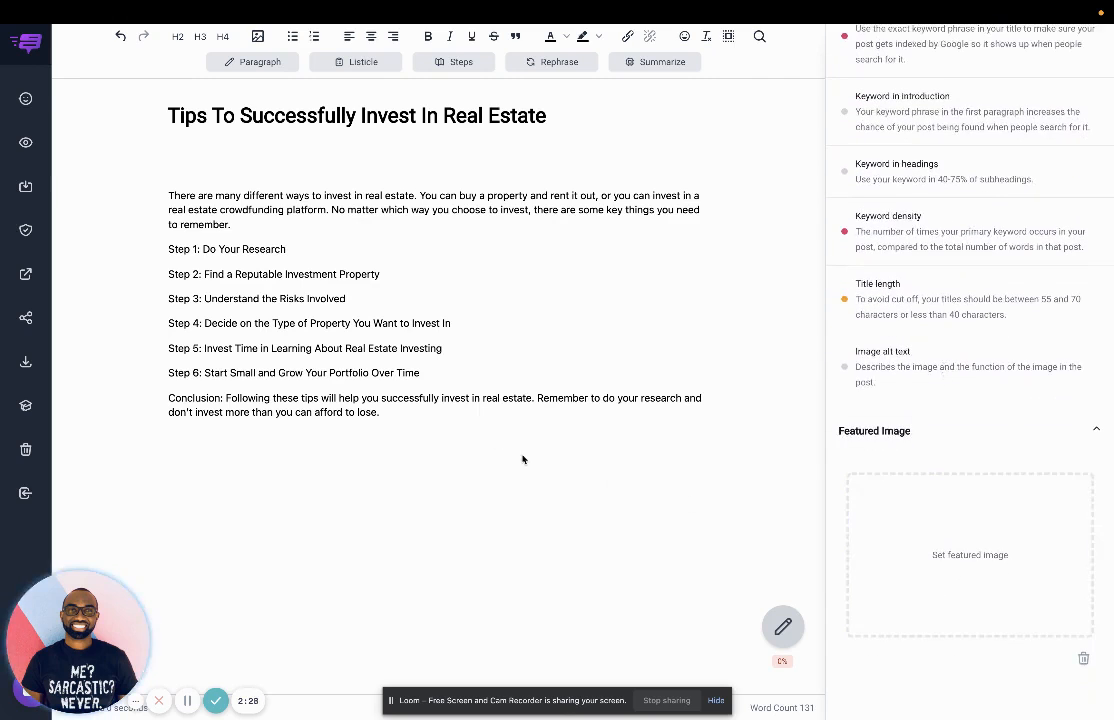
pyautogui.click(969, 555)
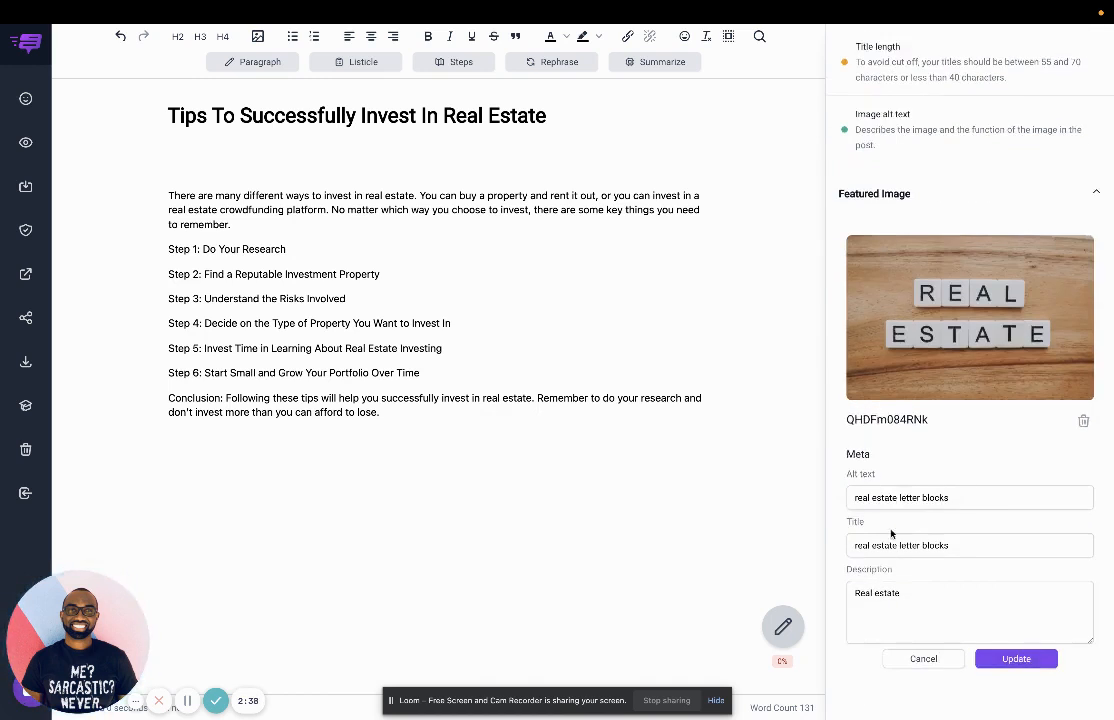
pyautogui.click(969, 612)
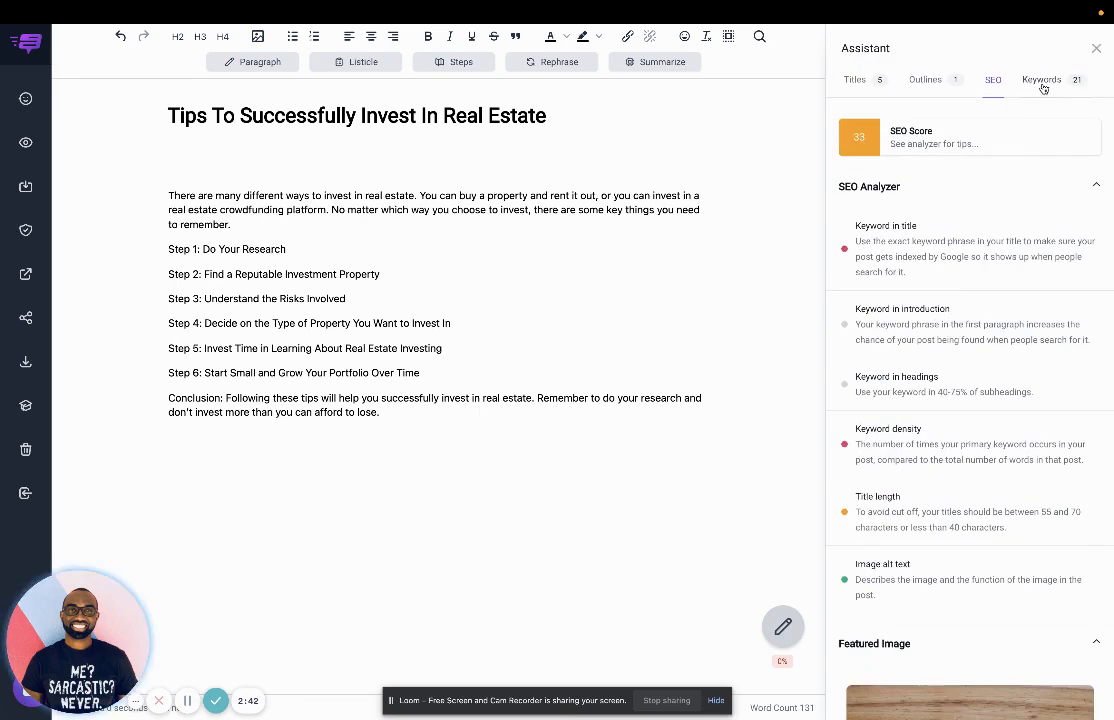
# Insert the top question 'How to invest in real estate?' from keyword suggestions into the post.
pyautogui.click(1042, 79)
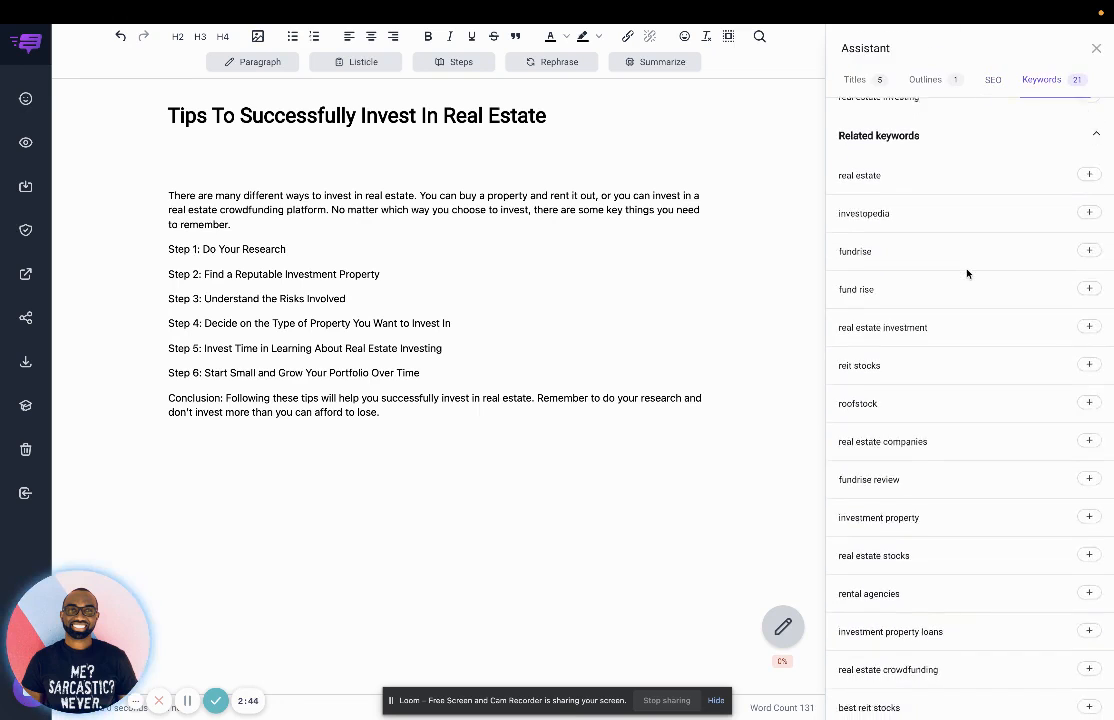
pyautogui.scroll(-3)
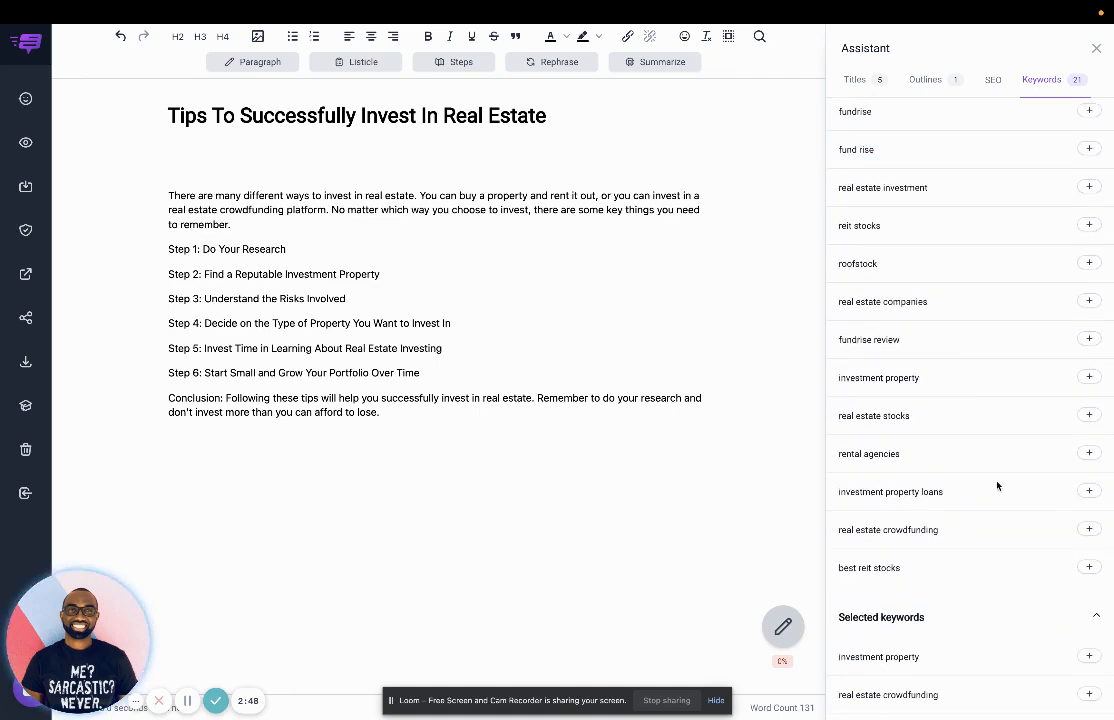
pyautogui.scroll(-3)
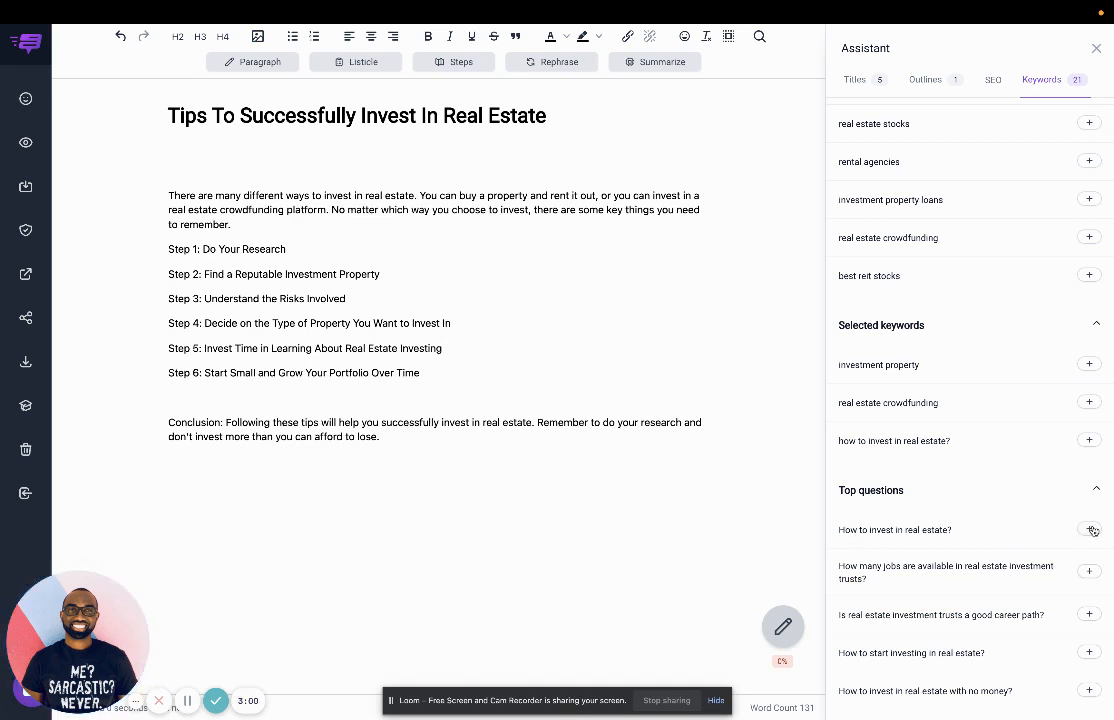
pyautogui.click(1088, 528)
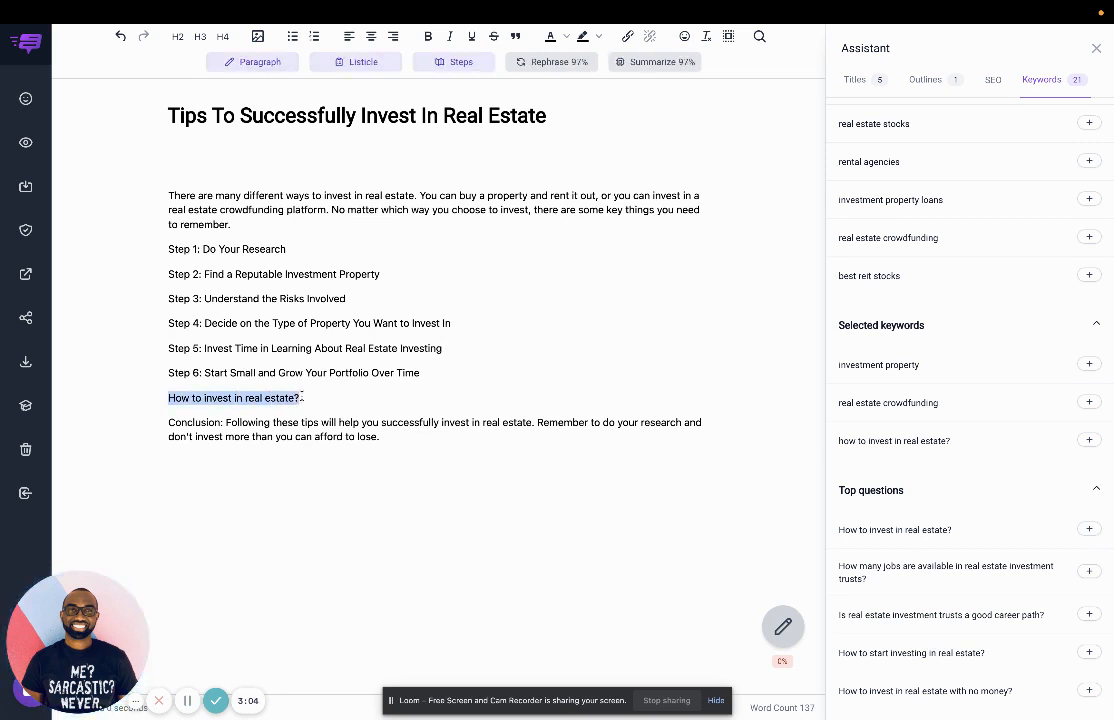
# Generate an answer paragraph from the 'How to invest in real estate?' line.
pyautogui.click(233, 398)
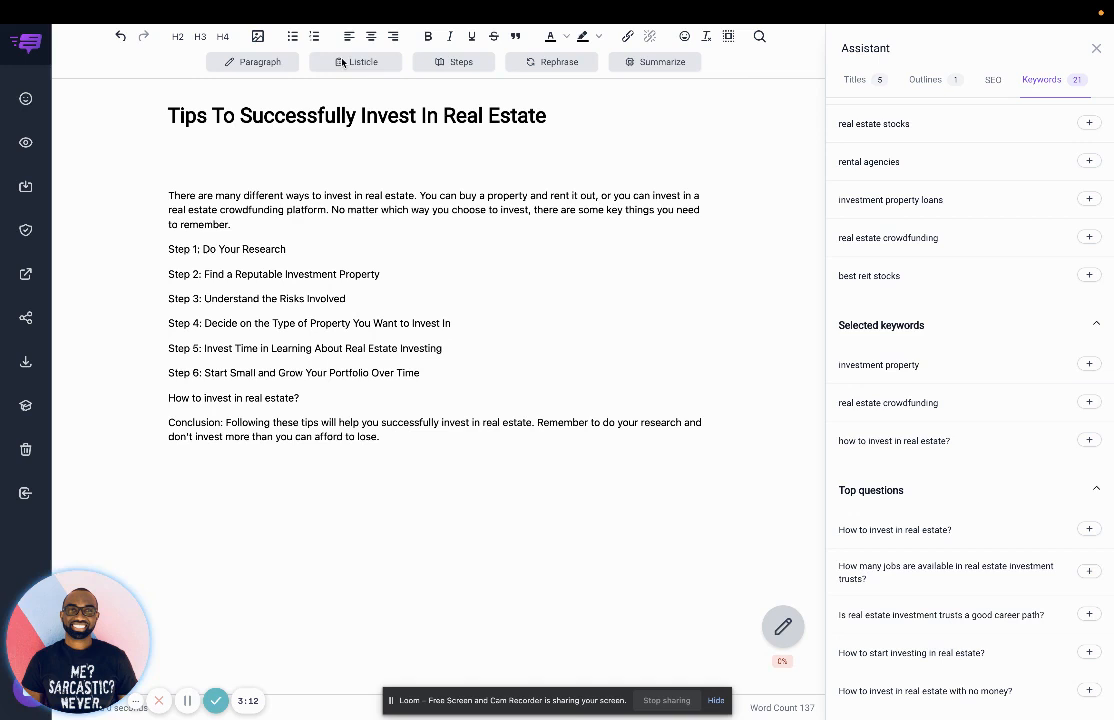
pyautogui.moveTo(127, 320)
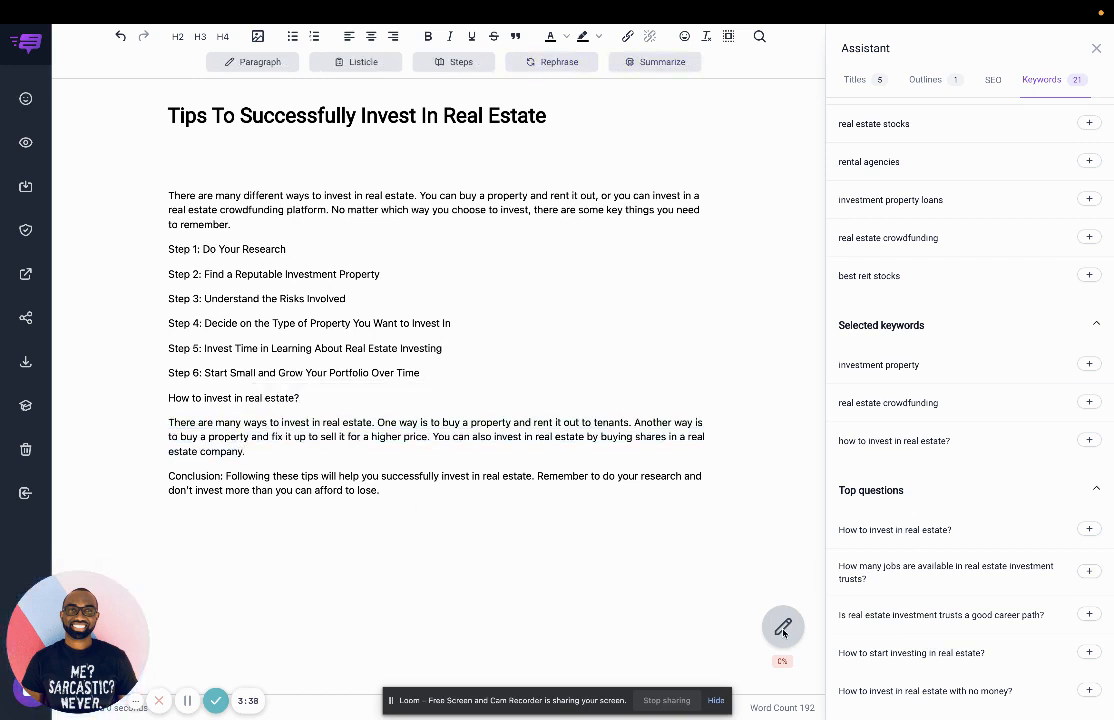
pyautogui.moveTo(720, 608)
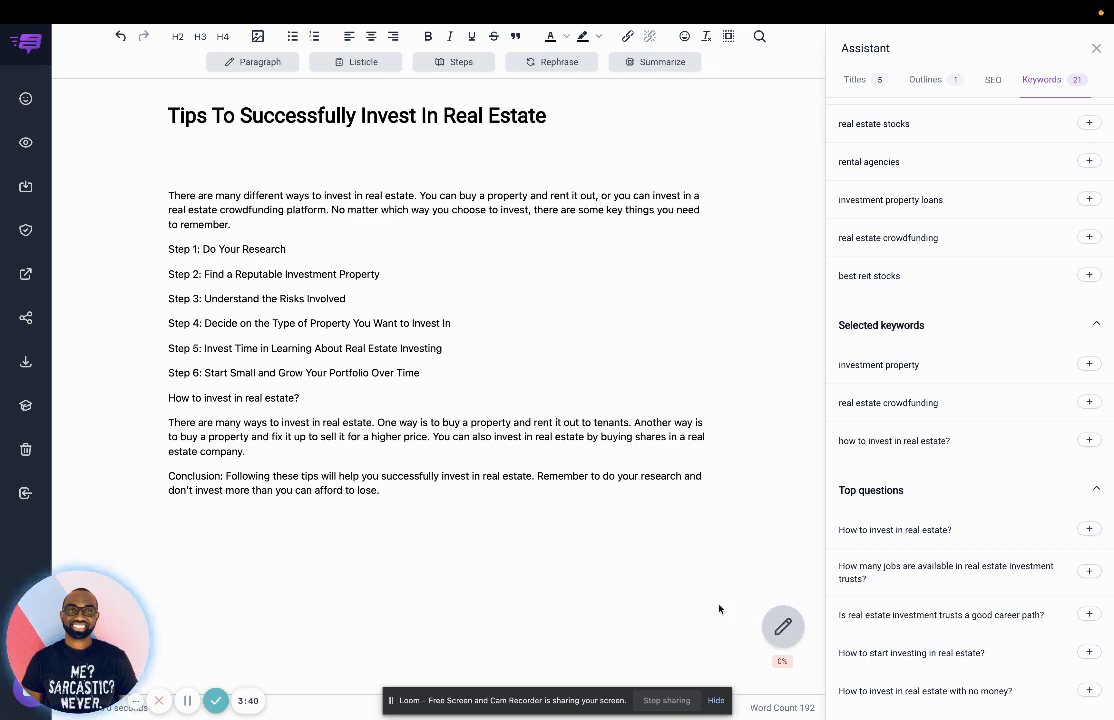
pyautogui.moveTo(495, 523)
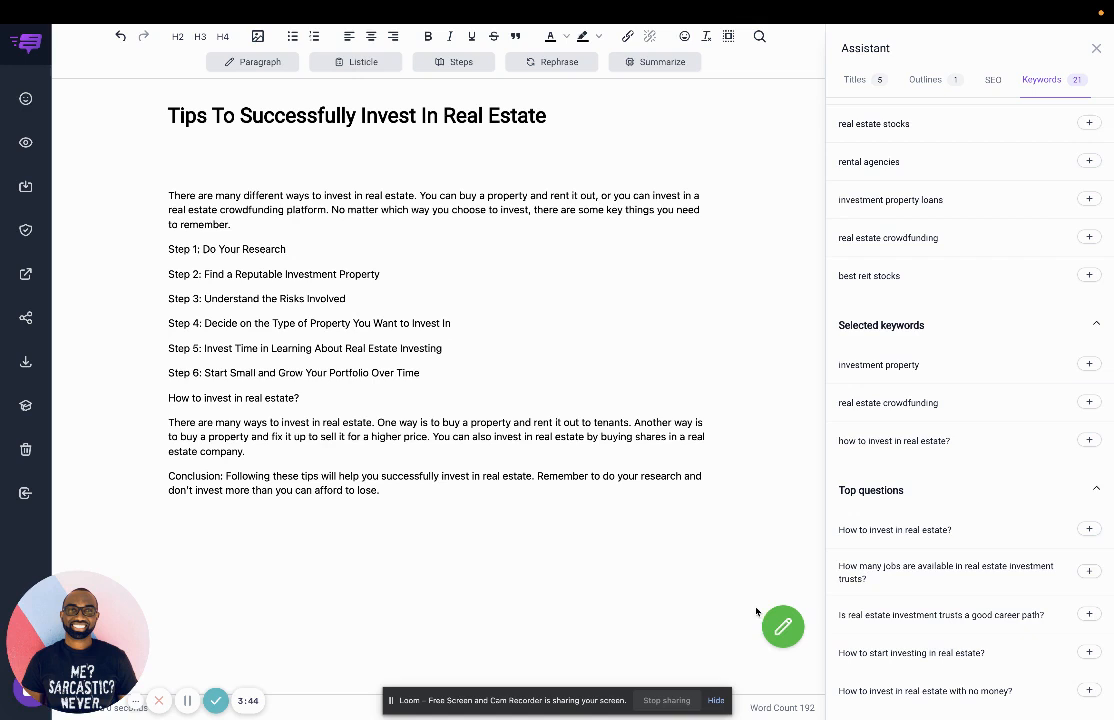
pyautogui.moveTo(767, 620)
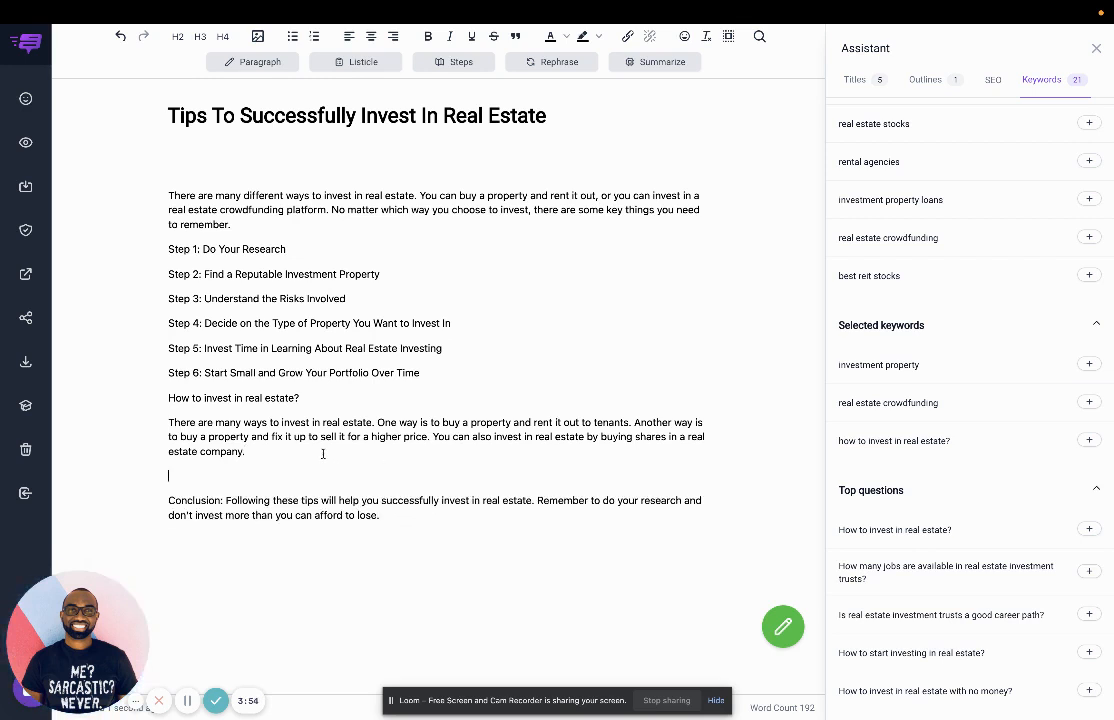
# Type a starter sentence about starting to invest and have the AI rewrite it as a paragraph.
pyautogui.write("I can't wia")
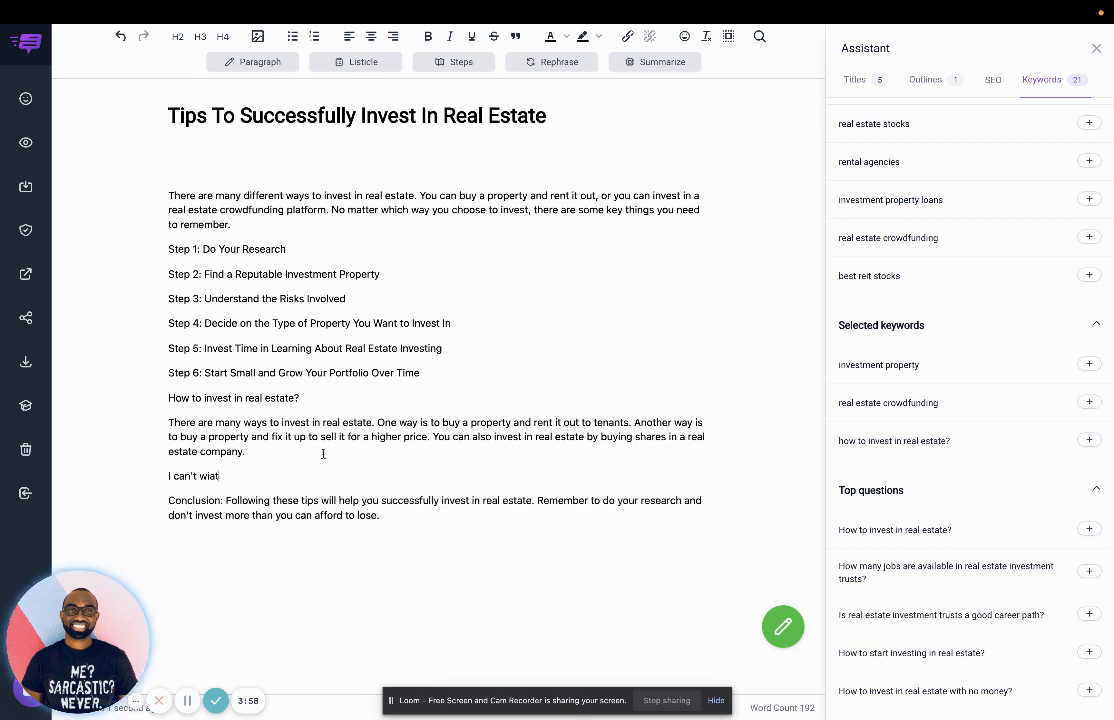
pyautogui.write('to sta')
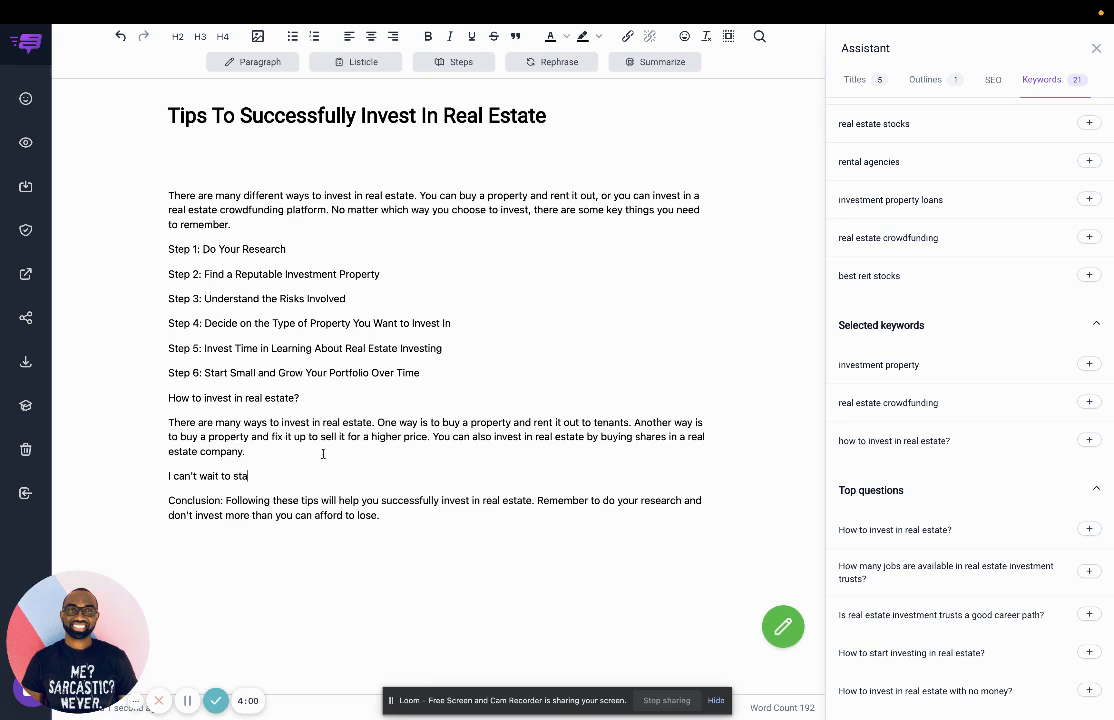
pyautogui.write('rt investing in real estate!')
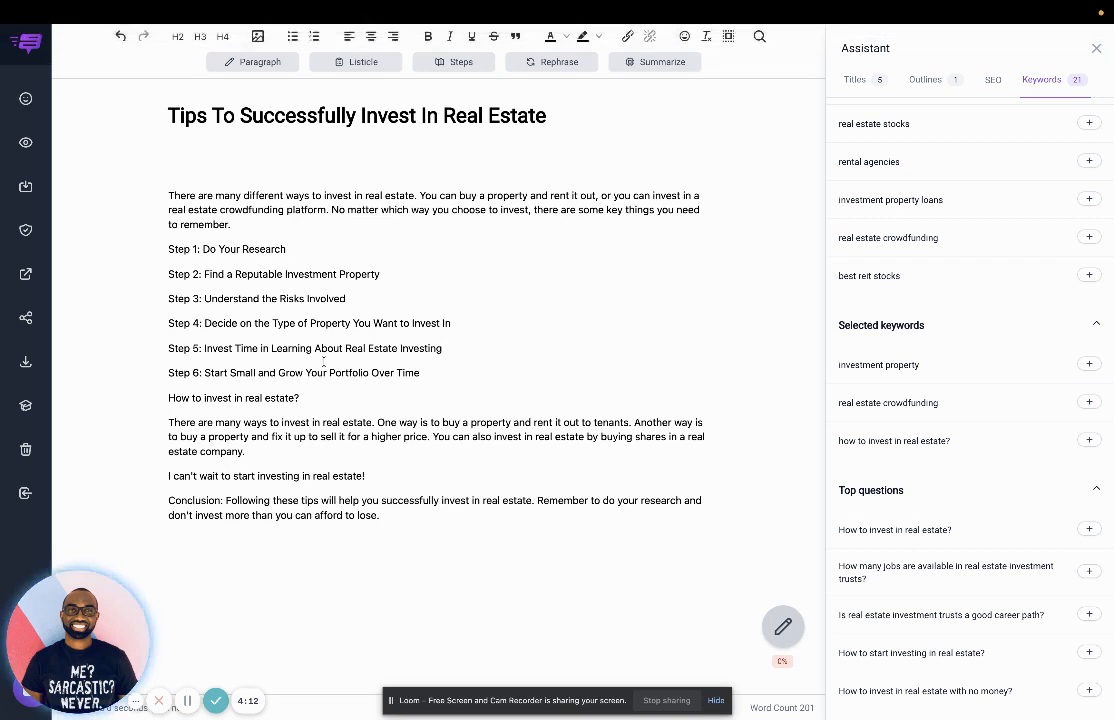
pyautogui.click(119, 37)
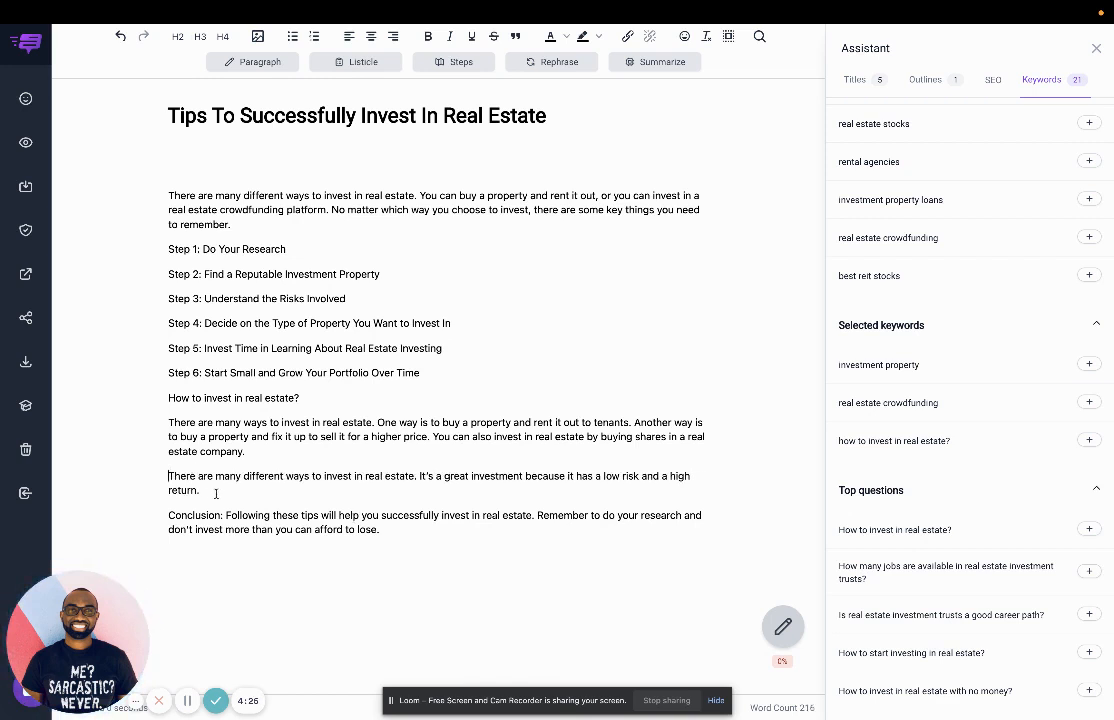
pyautogui.moveTo(168, 476); pyautogui.dragTo(199, 490)
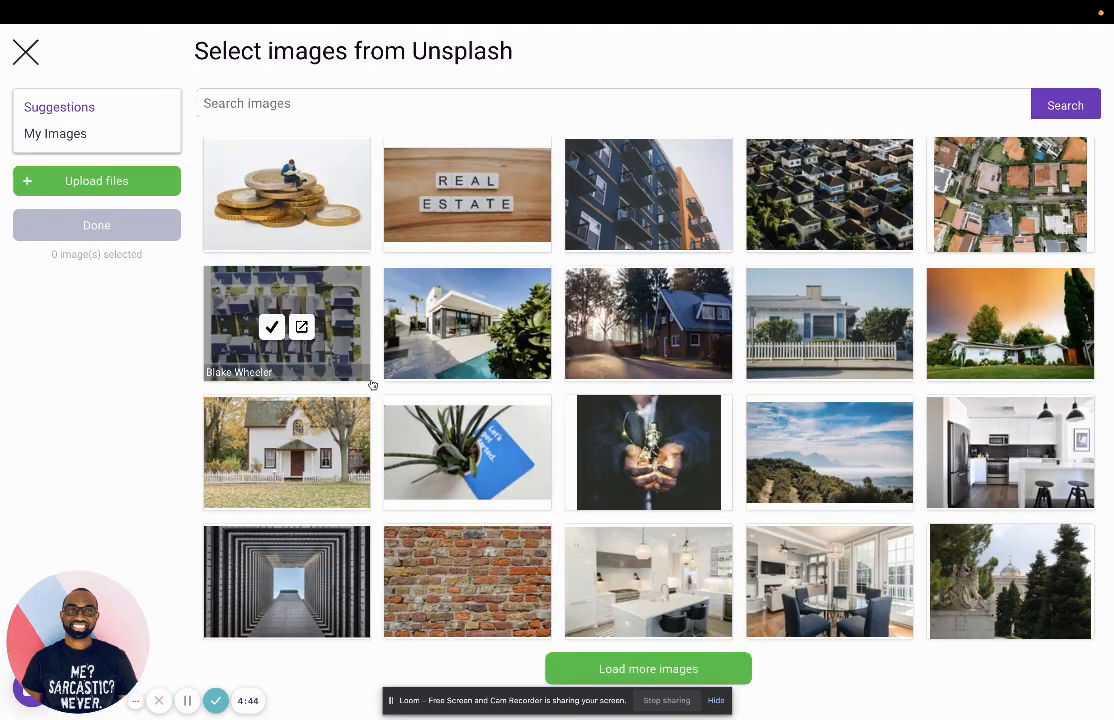
# Insert the Unsplash low-angle apartment building photo after the introduction with its alt text and title.
pyautogui.click(648, 194)
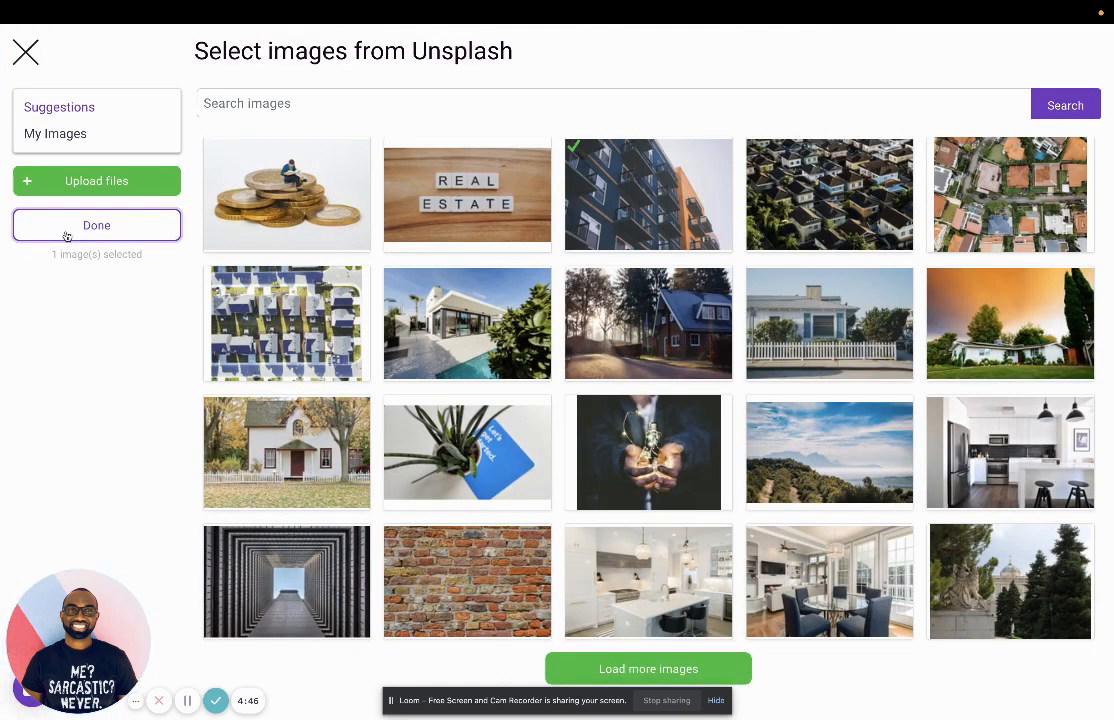
pyautogui.click(96, 225)
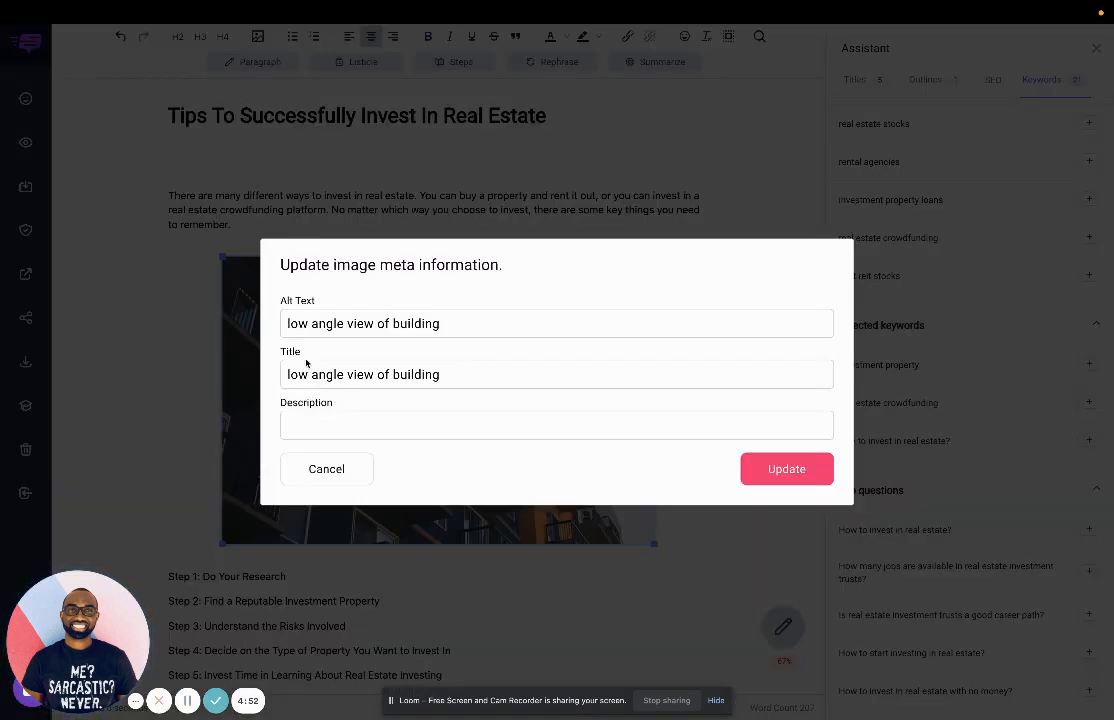
pyautogui.click(786, 468)
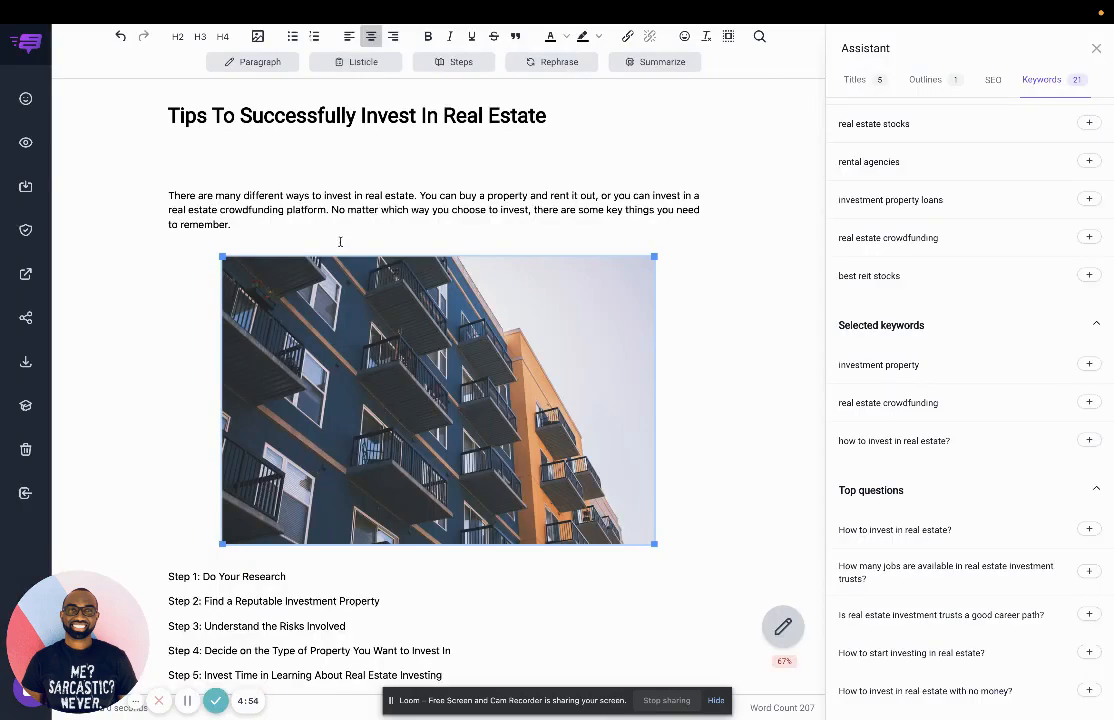
pyautogui.scroll(-3)
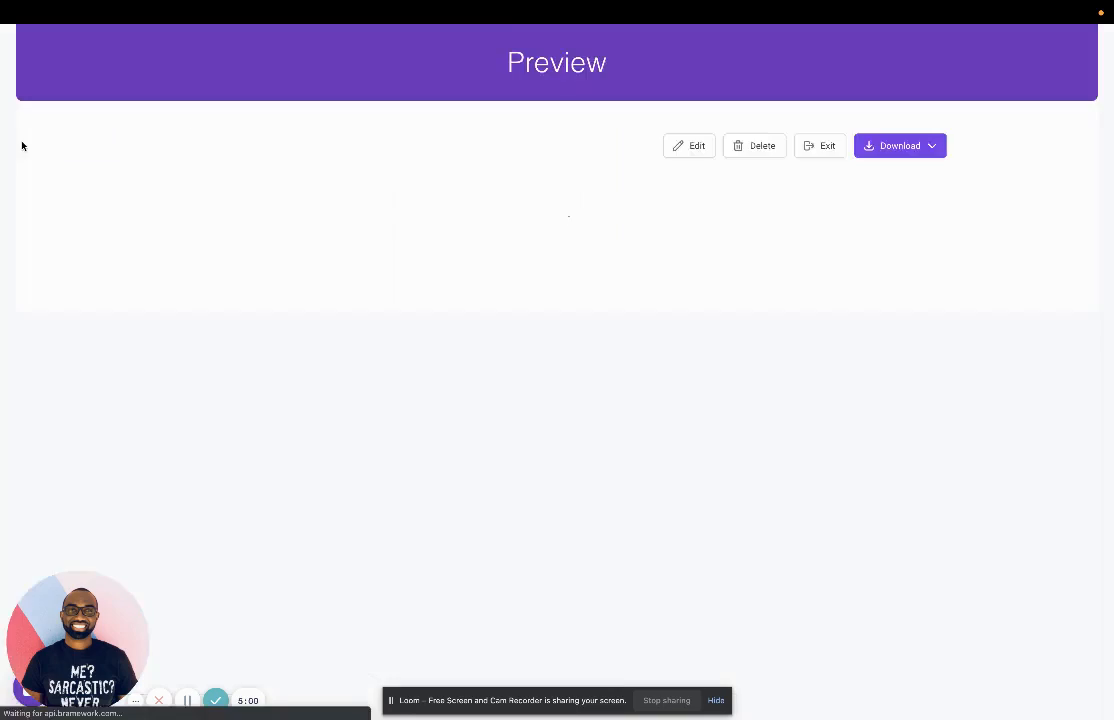
# Return to the editor, toggle 'Make this post public' under Share, and select the link.
pyautogui.scroll(-3)
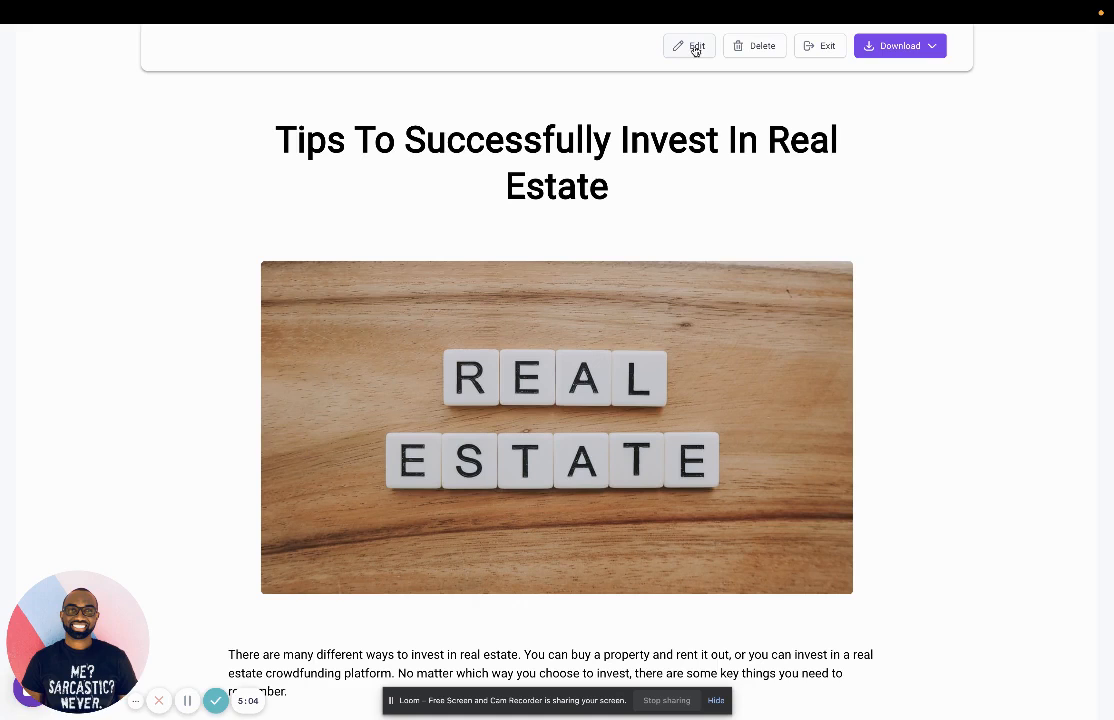
pyautogui.click(689, 46)
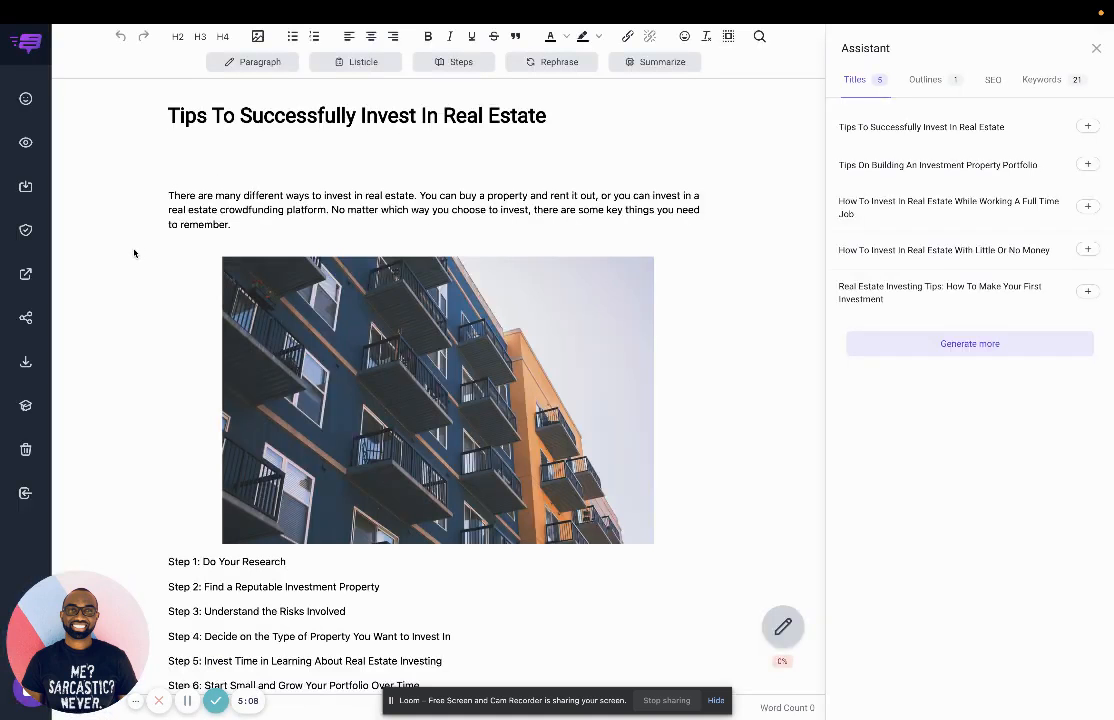
pyautogui.moveTo(25, 318)
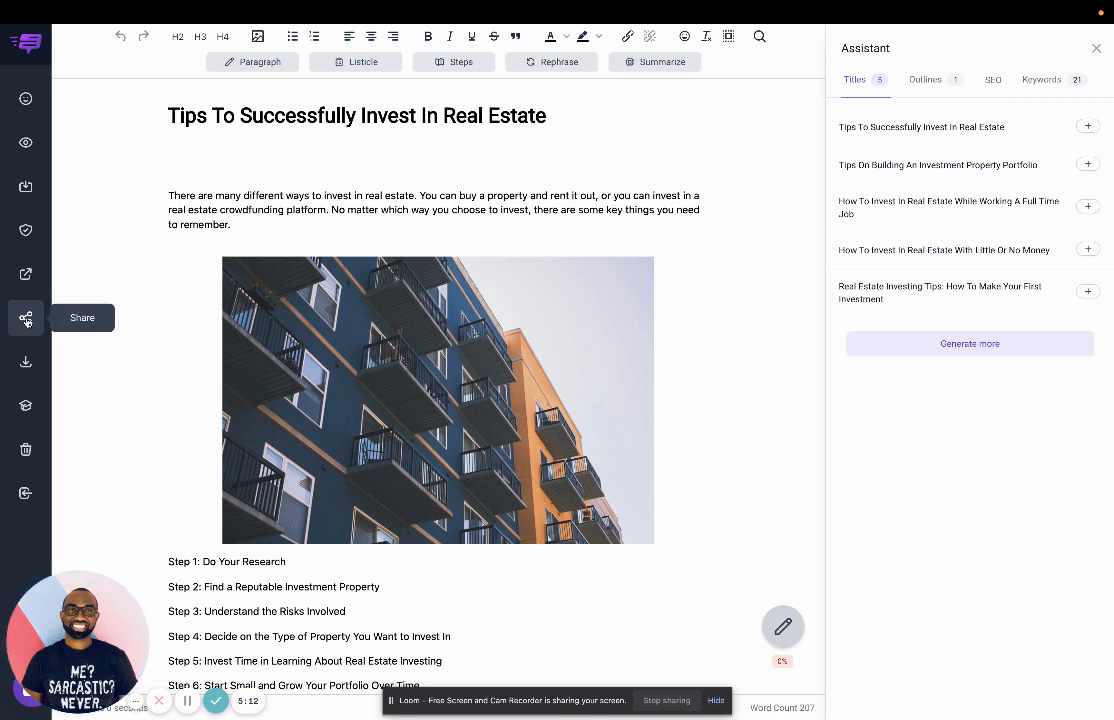
pyautogui.click(26, 317)
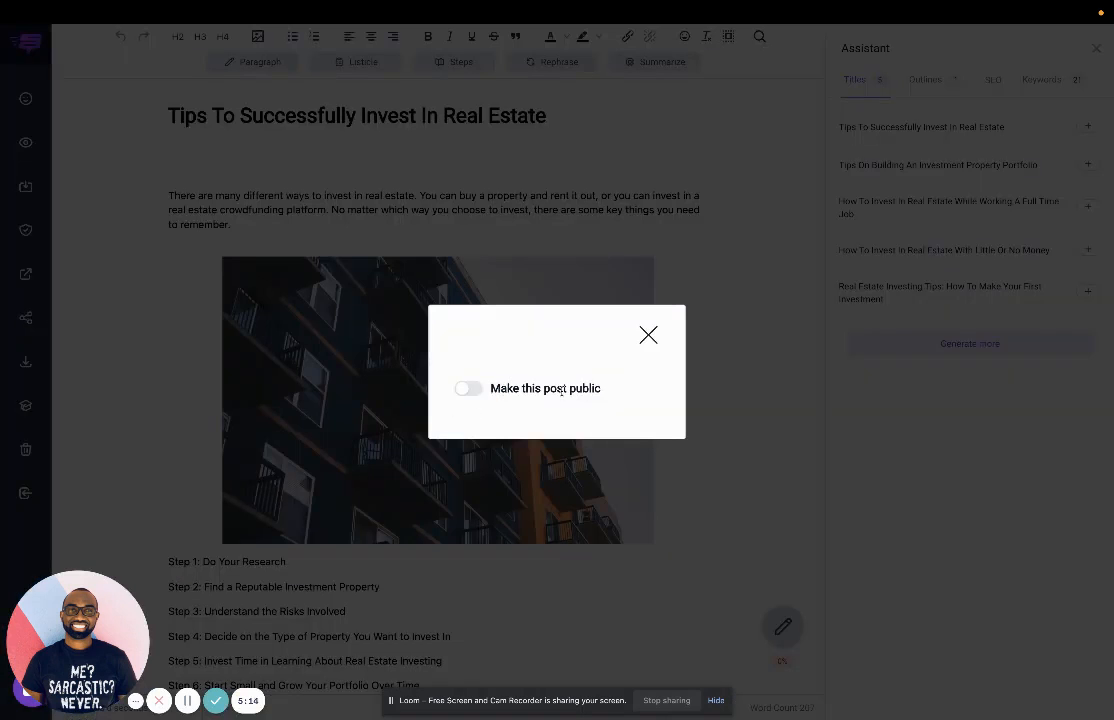
pyautogui.click(468, 388)
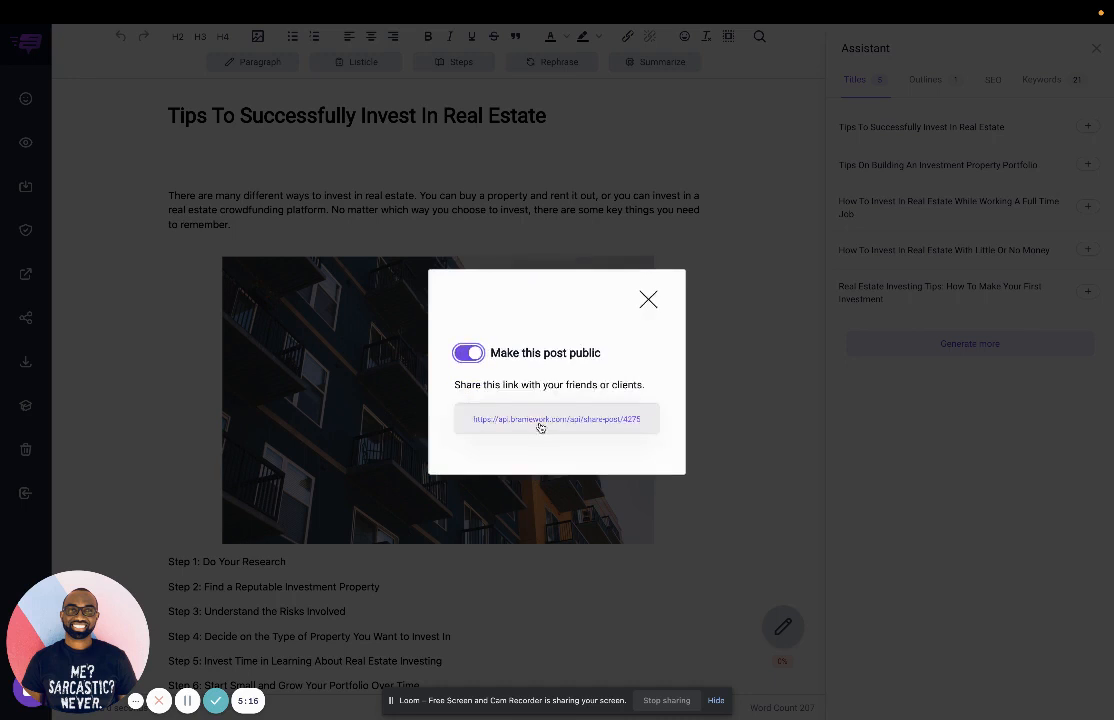
pyautogui.doubleClick(556, 418)
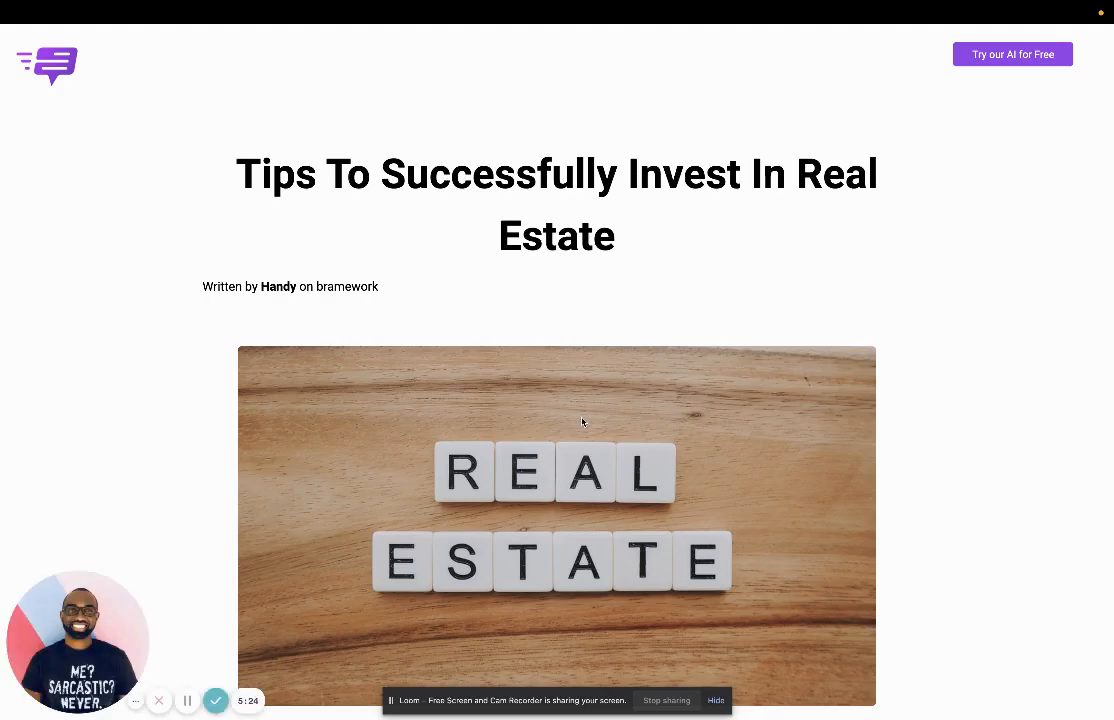
pyautogui.scroll(-3)
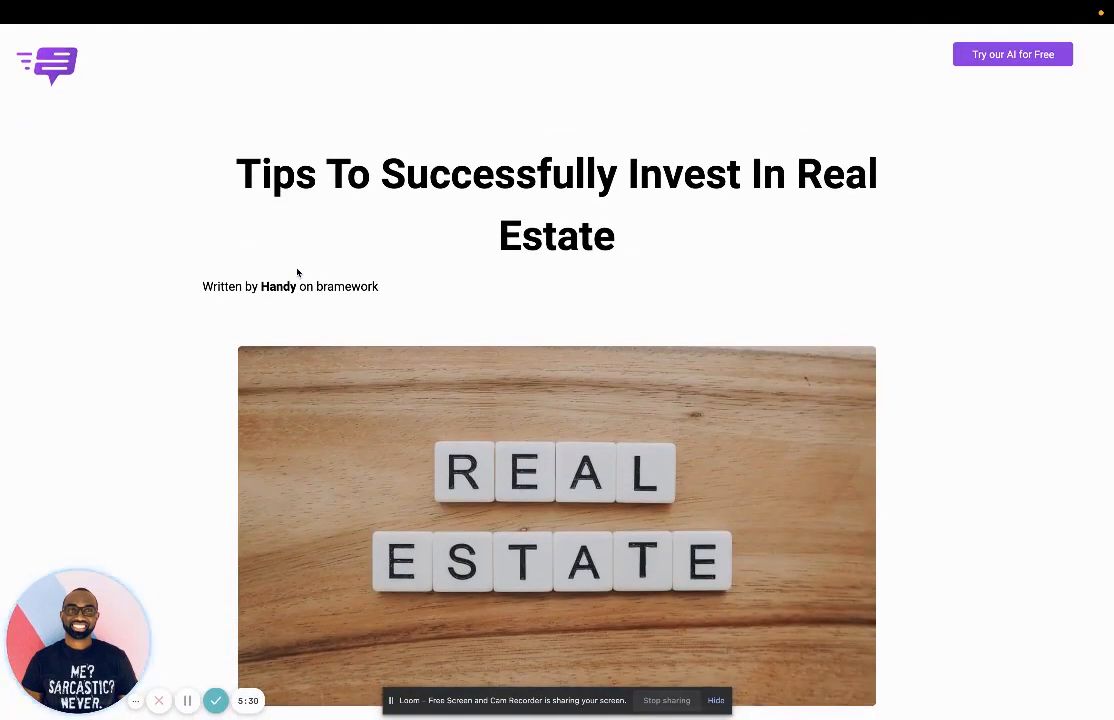
pyautogui.scroll(-3)
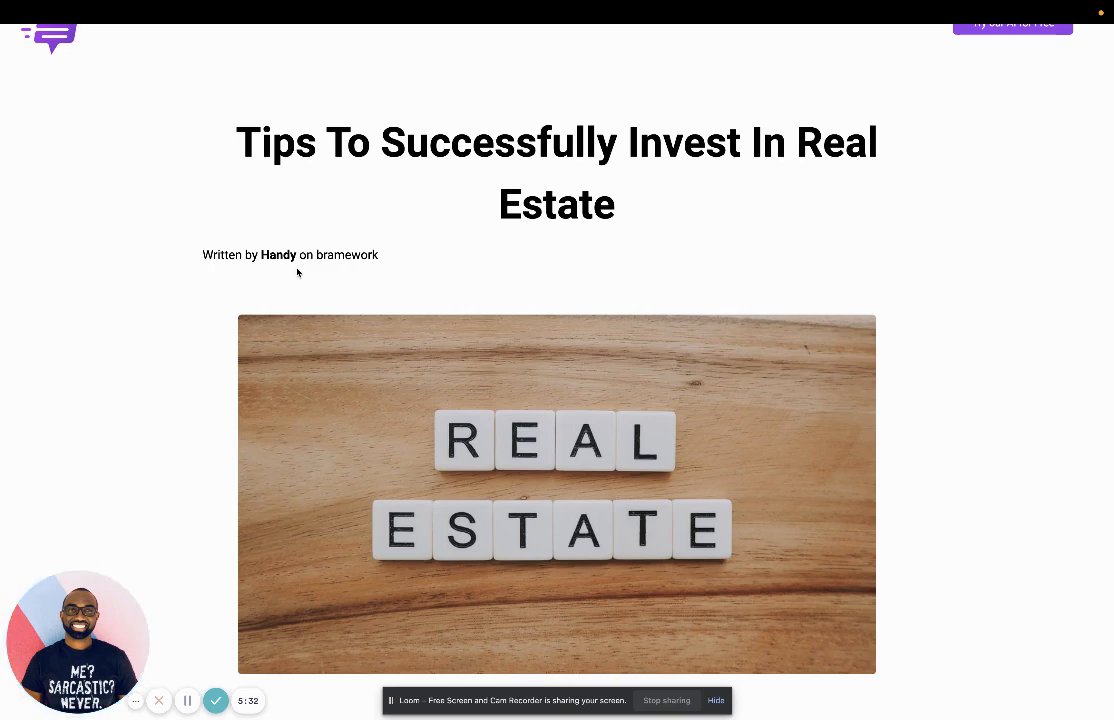
pyautogui.scroll(-3)
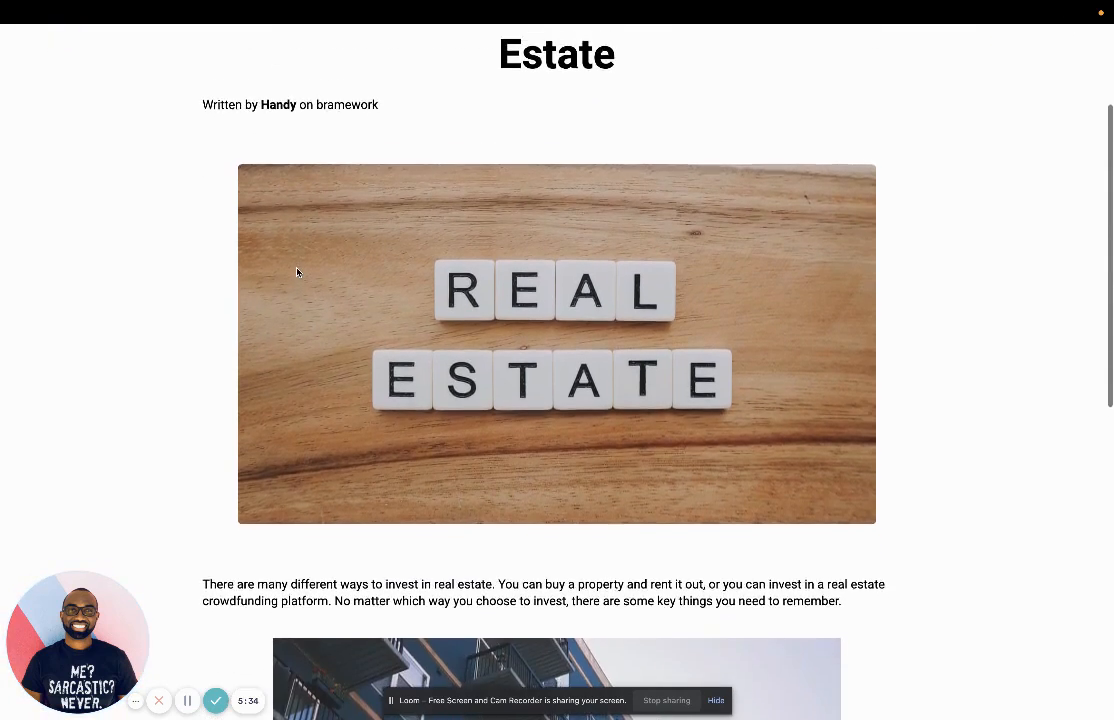